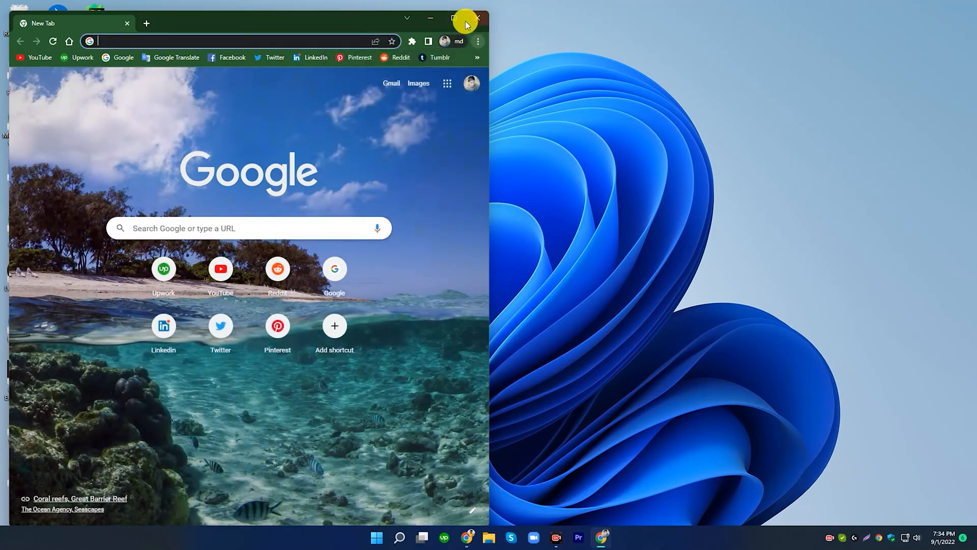
# Search Google for 'iobit uninstaller' and follow the iobit.com Download IObit Uninstaller result.
pyautogui.click(464, 18)
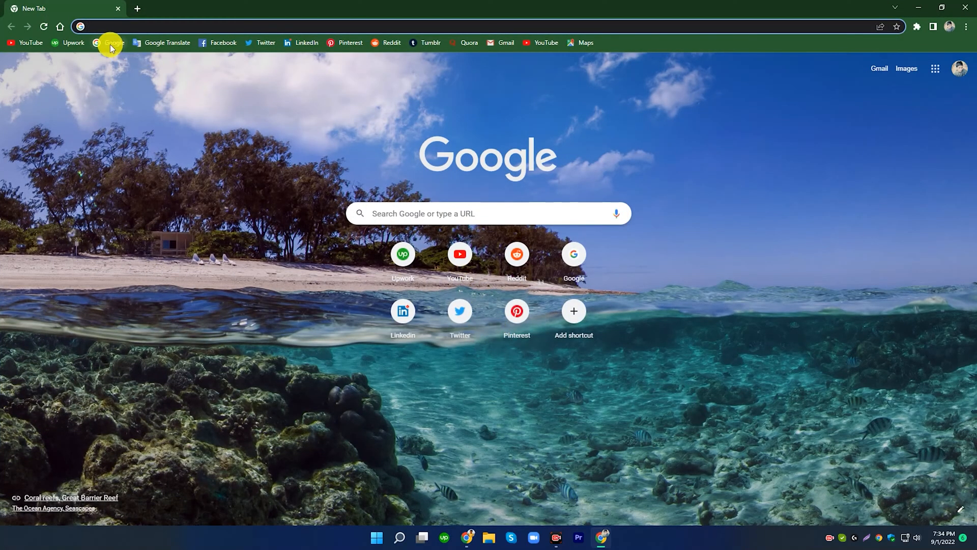
pyautogui.click(109, 43)
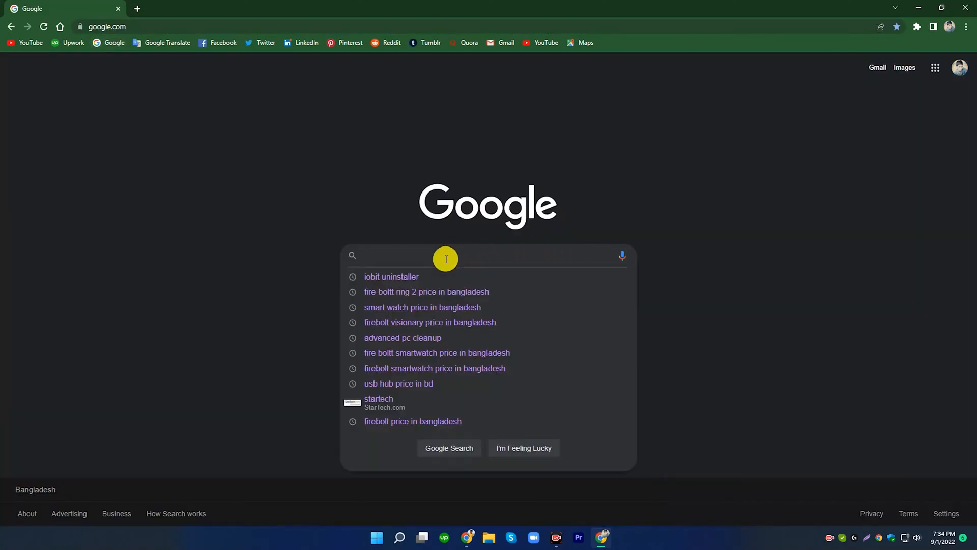
pyautogui.write('iobit uninstaller')
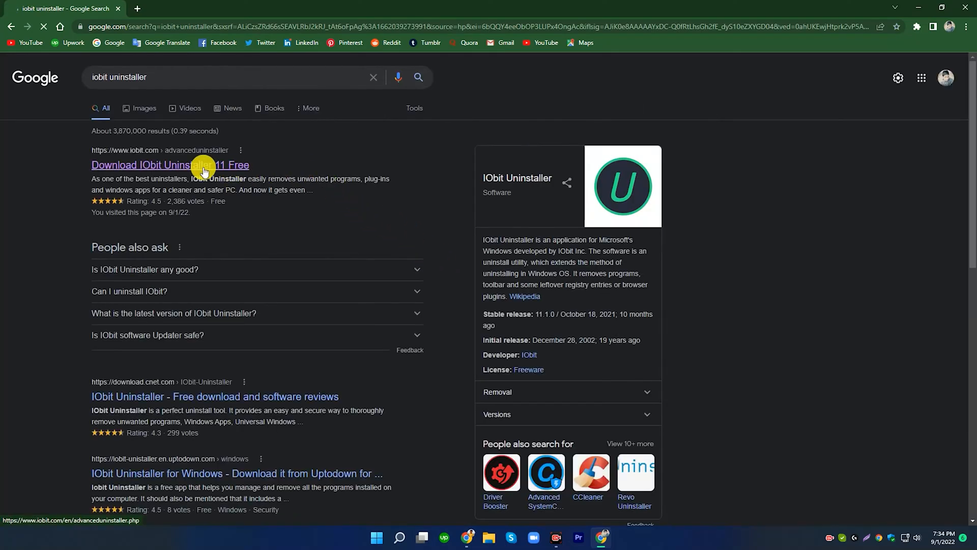
pyautogui.click(170, 165)
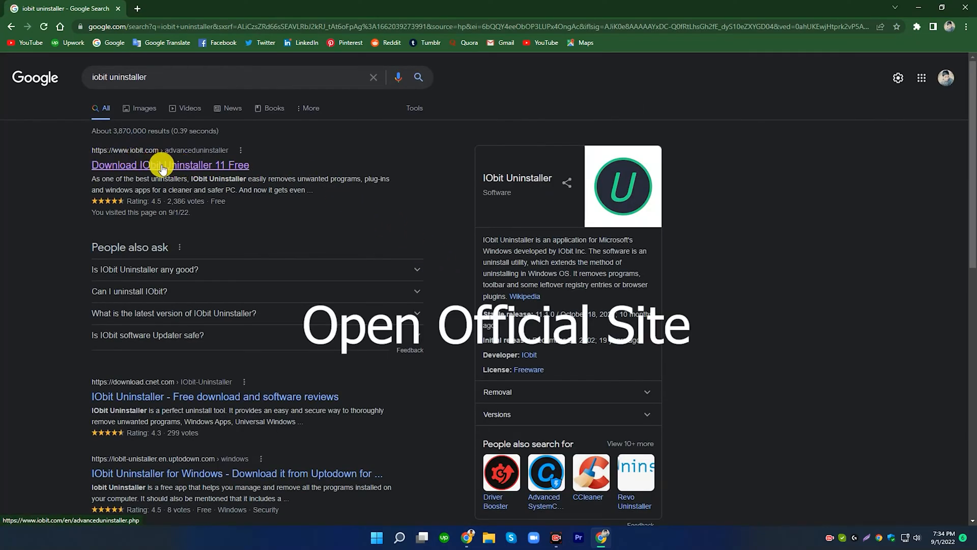
pyautogui.click(170, 165)
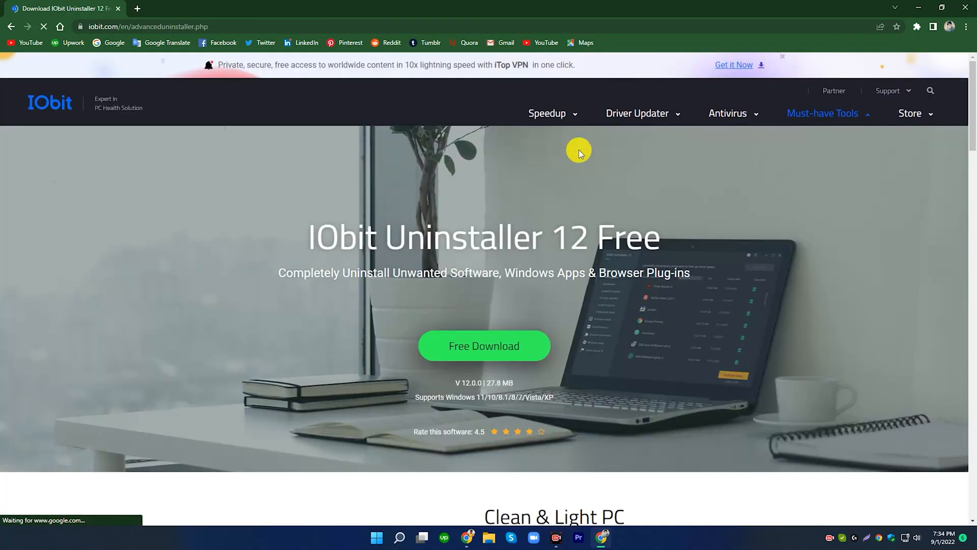
# Get the IObit Uninstaller 12 Free installer via the green Free Download button.
pyautogui.scroll(-3)
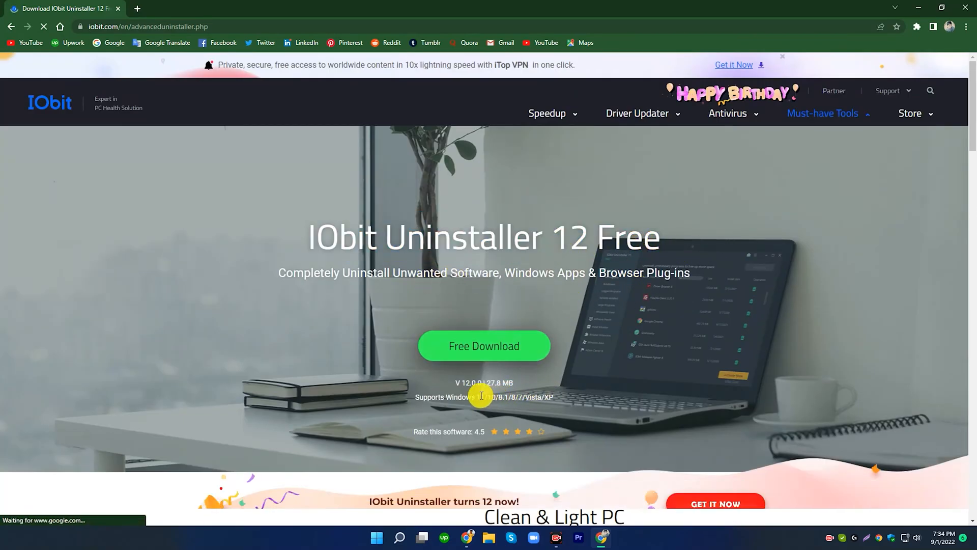
pyautogui.click(484, 346)
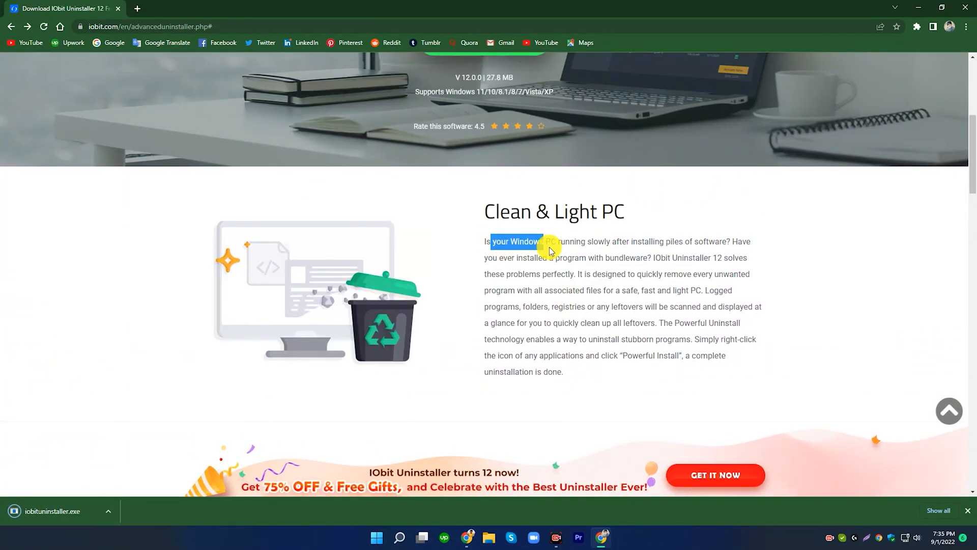
pyautogui.scroll(-3)
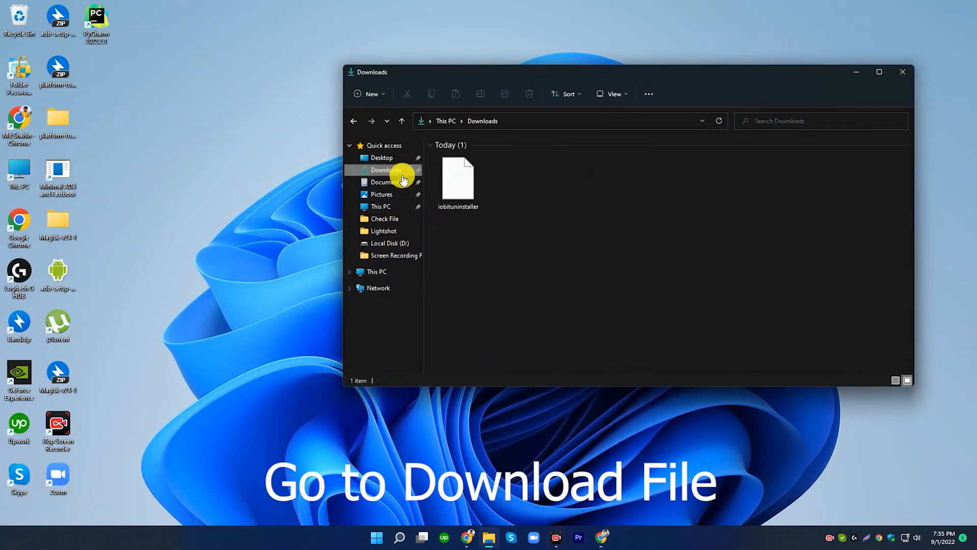
# Run the downloaded iobituninstaller file from the Downloads folder.
pyautogui.click(457, 181)
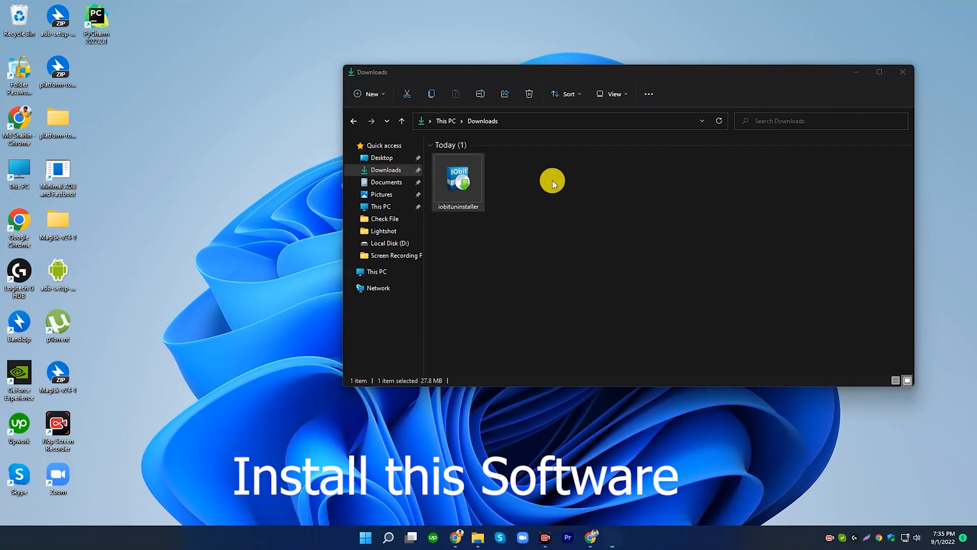
pyautogui.doubleClick(457, 181)
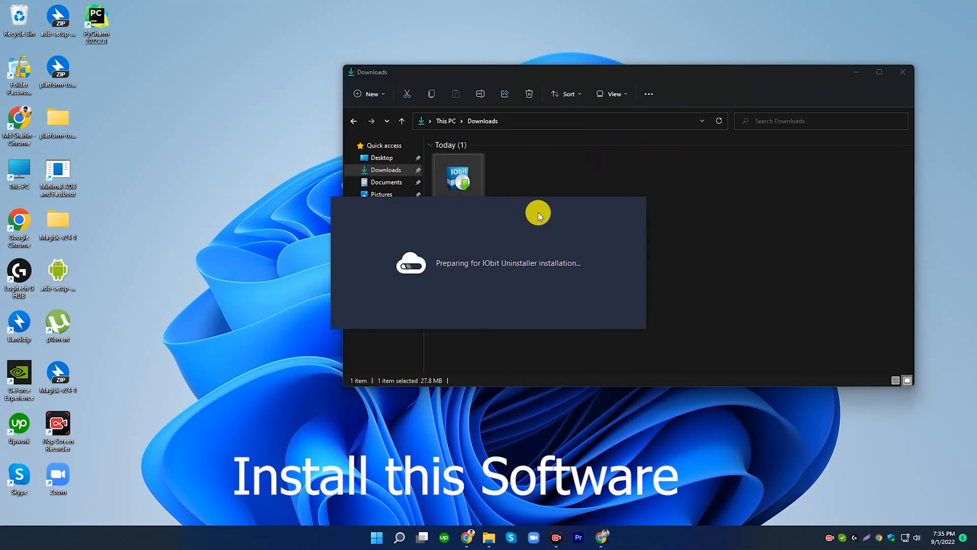
pyautogui.moveTo(637, 242)
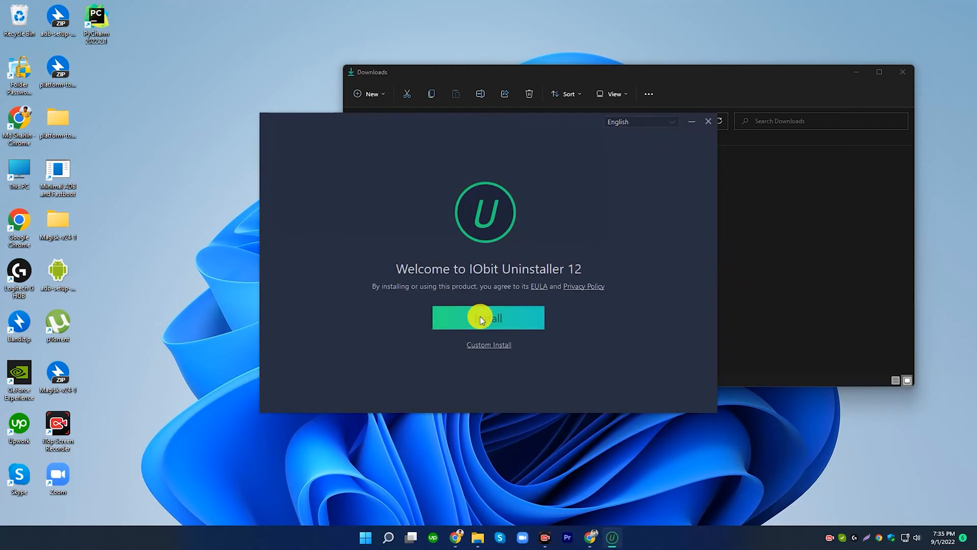
# Install IObit Uninstaller 12, choosing 'No, thanks' for DualSafe and declining the newsletter.
pyautogui.click(489, 317)
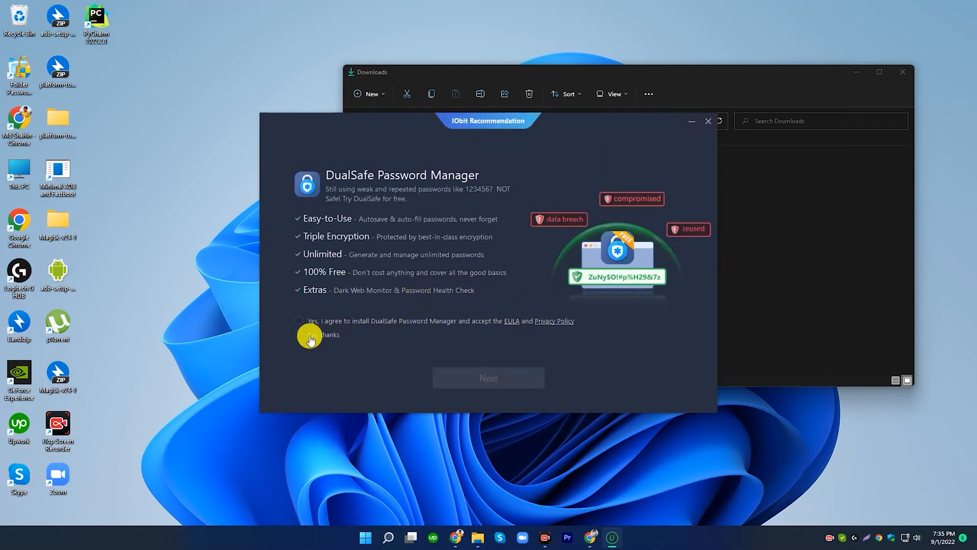
pyautogui.click(299, 333)
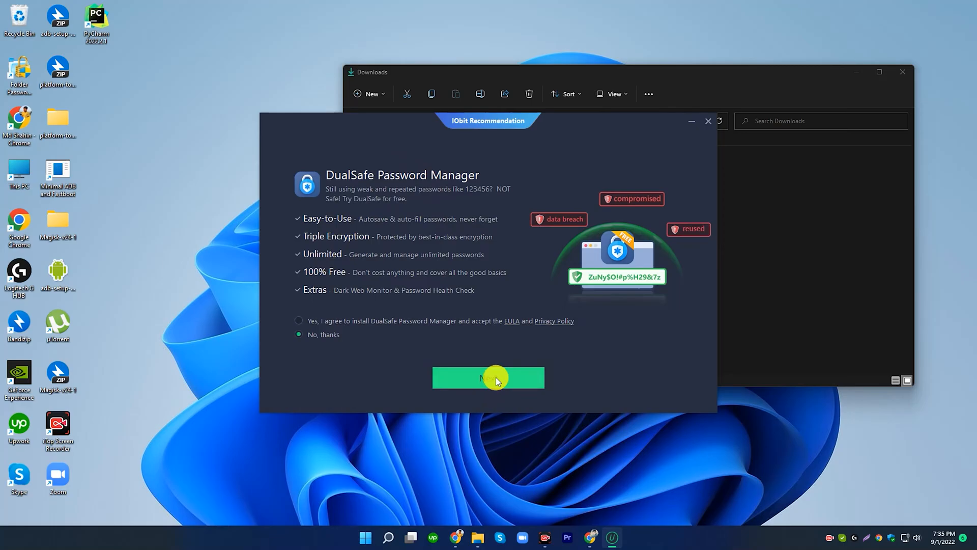
pyautogui.click(487, 377)
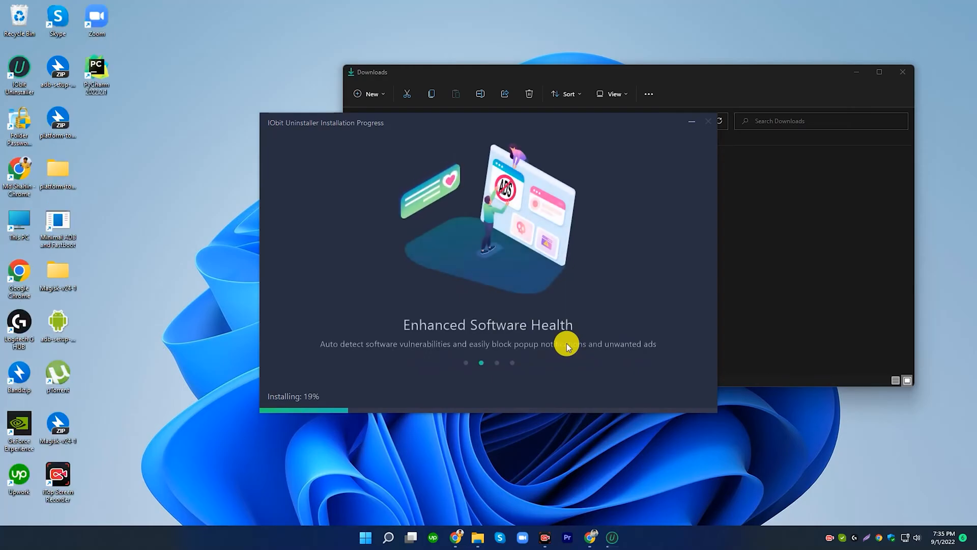
pyautogui.moveTo(929, 15)
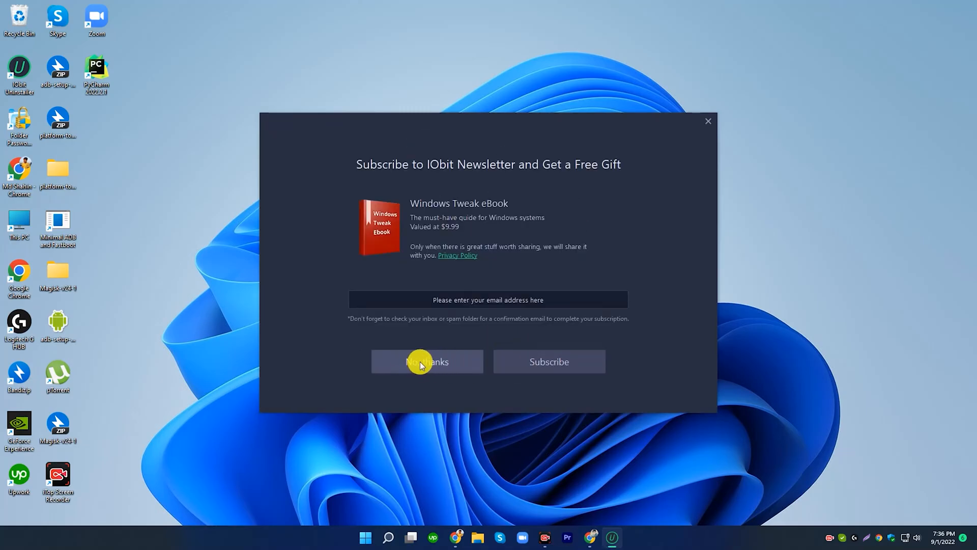
pyautogui.click(427, 361)
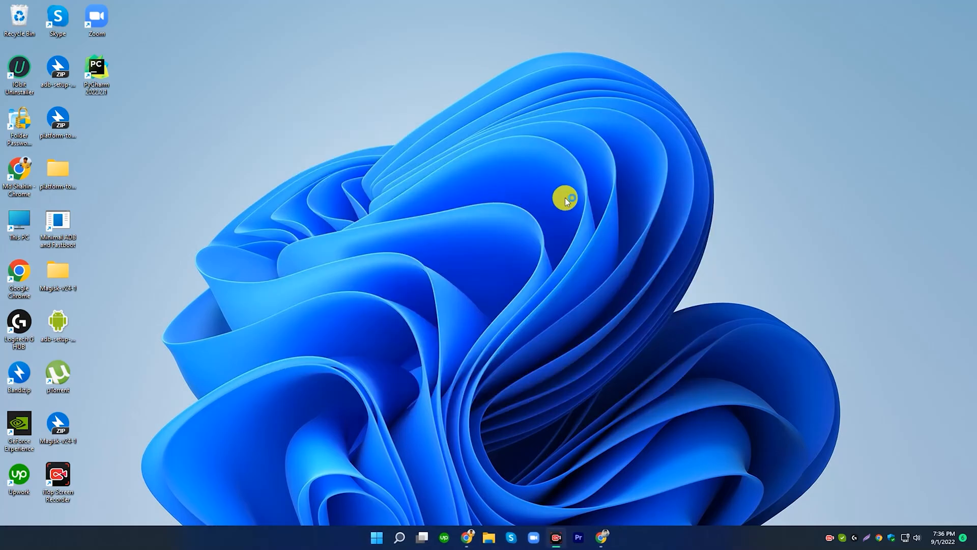
pyautogui.doubleClick(18, 67)
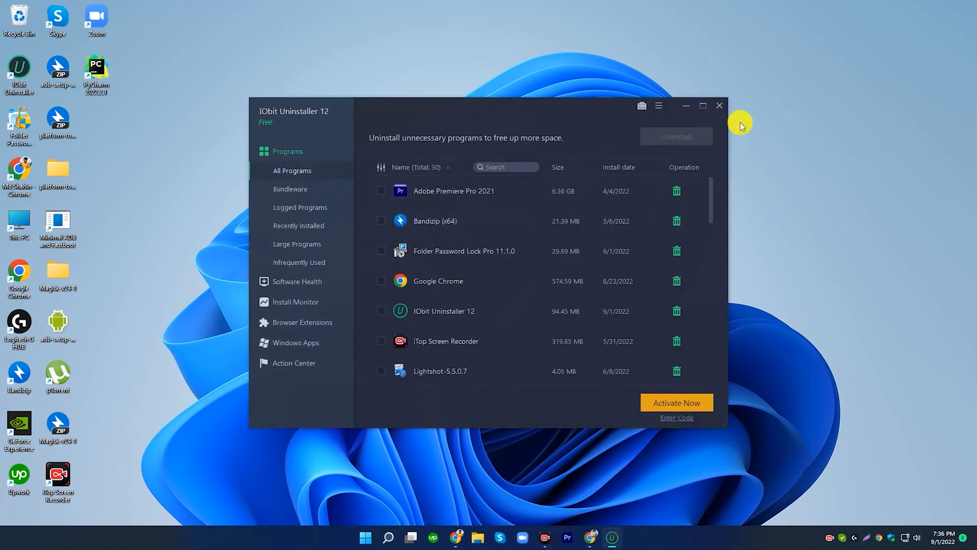
pyautogui.click(719, 104)
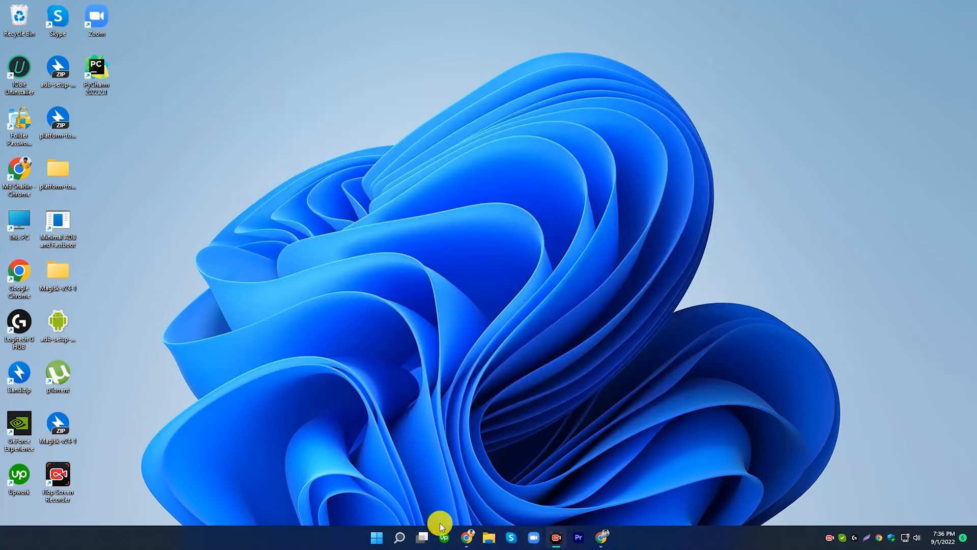
pyautogui.click(399, 538)
pyautogui.write('con')
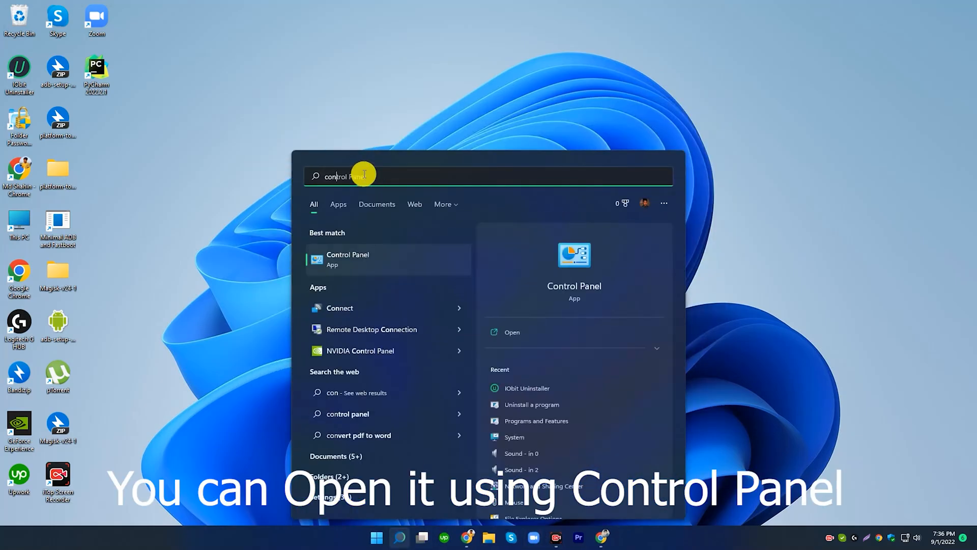
pyautogui.moveTo(382, 260)
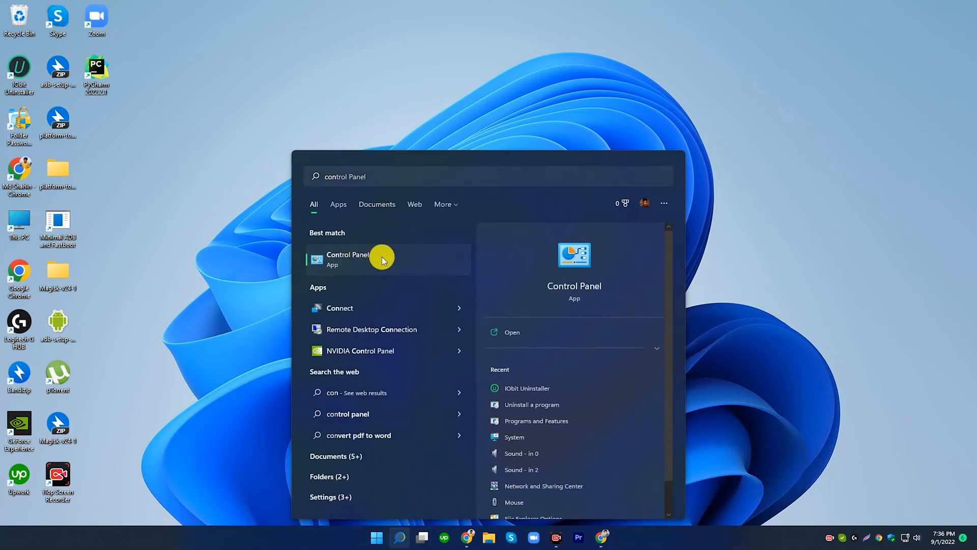
pyautogui.click(348, 258)
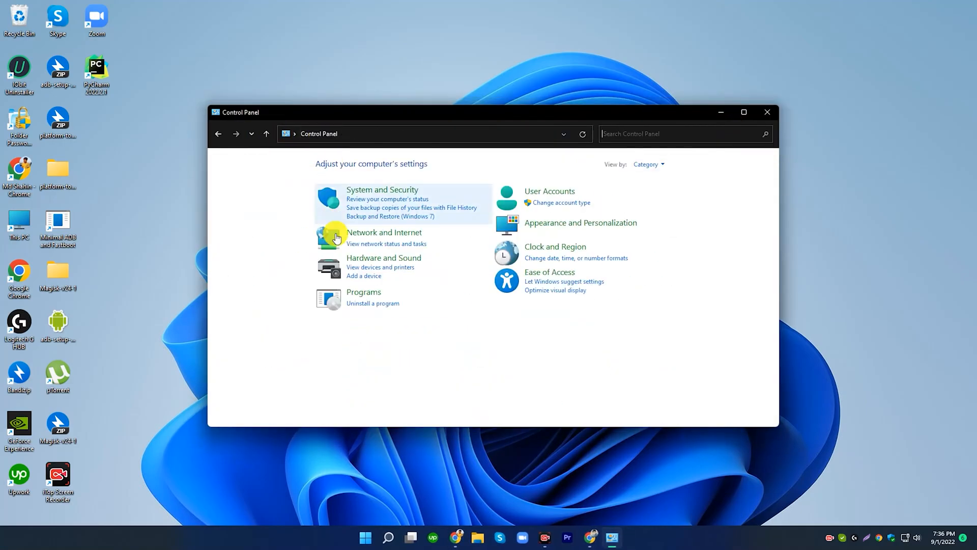
pyautogui.click(373, 303)
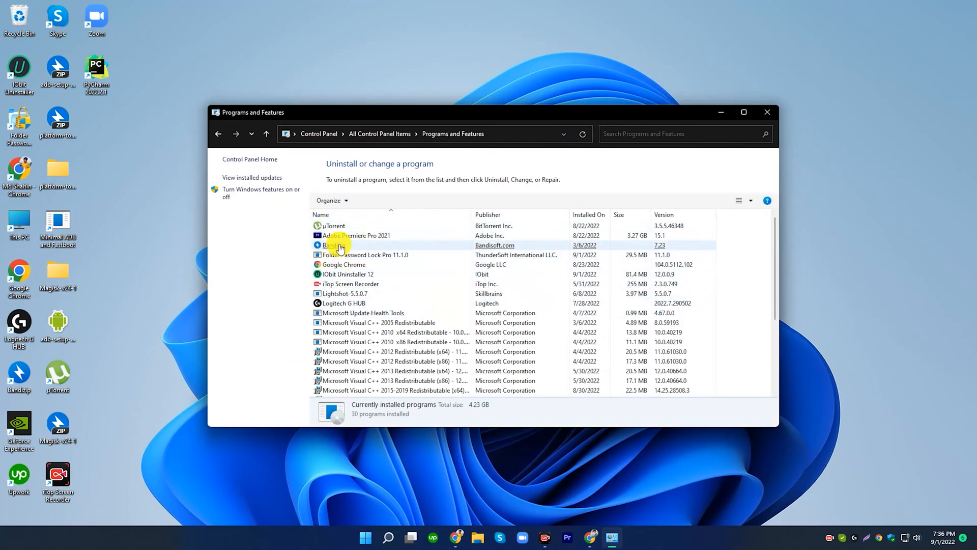
pyautogui.click(374, 274)
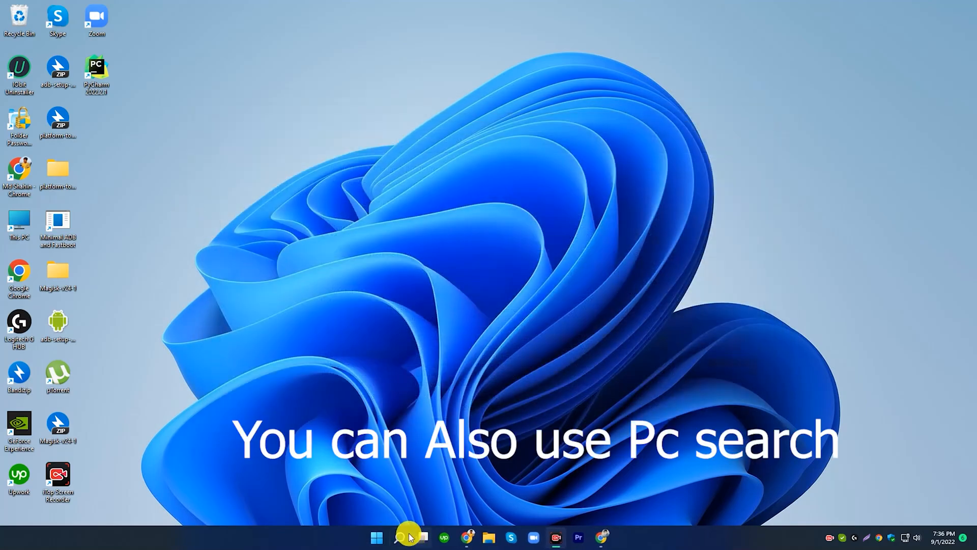
# Launch IObit Uninstaller 12 from its desktop shortcut and show the All Programs list.
pyautogui.click(399, 536)
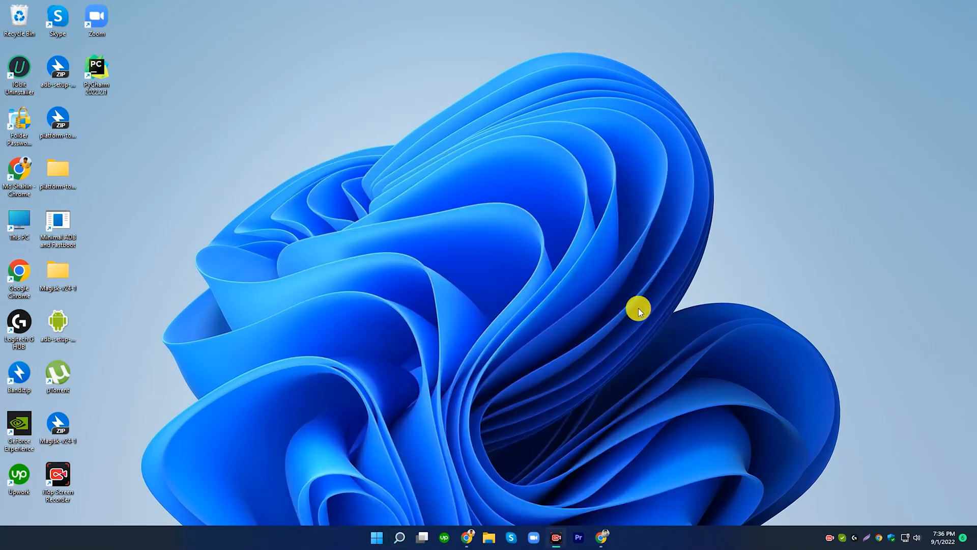
pyautogui.doubleClick(18, 67)
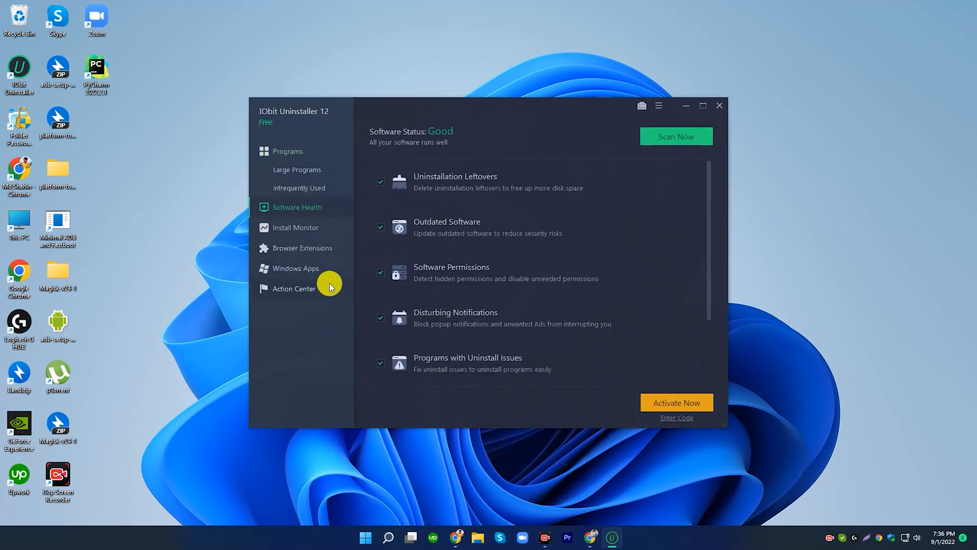
pyautogui.click(296, 227)
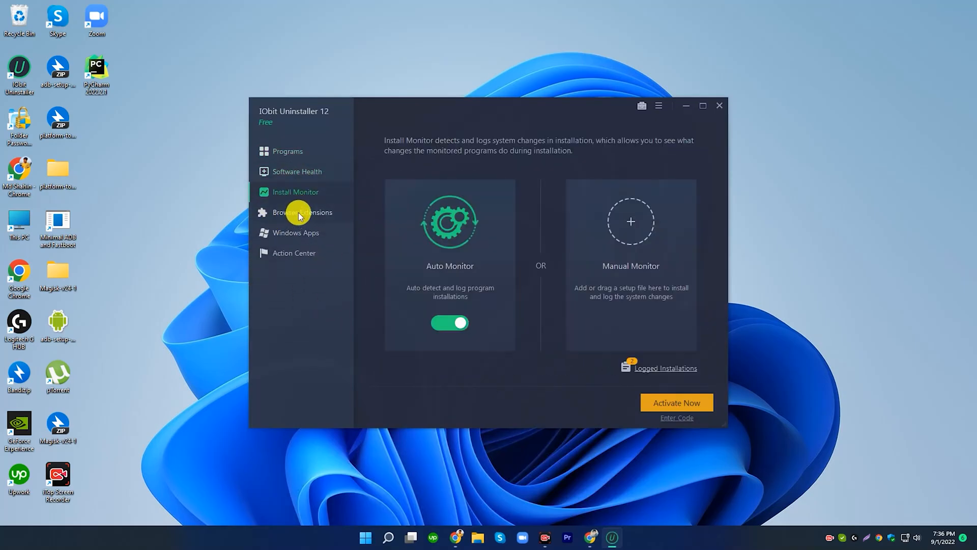
pyautogui.click(287, 150)
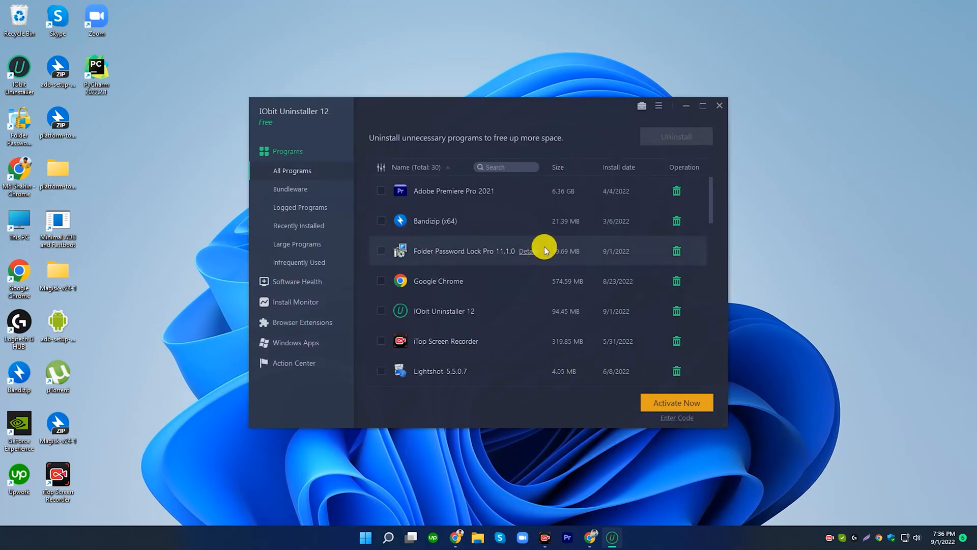
pyautogui.moveTo(453, 261)
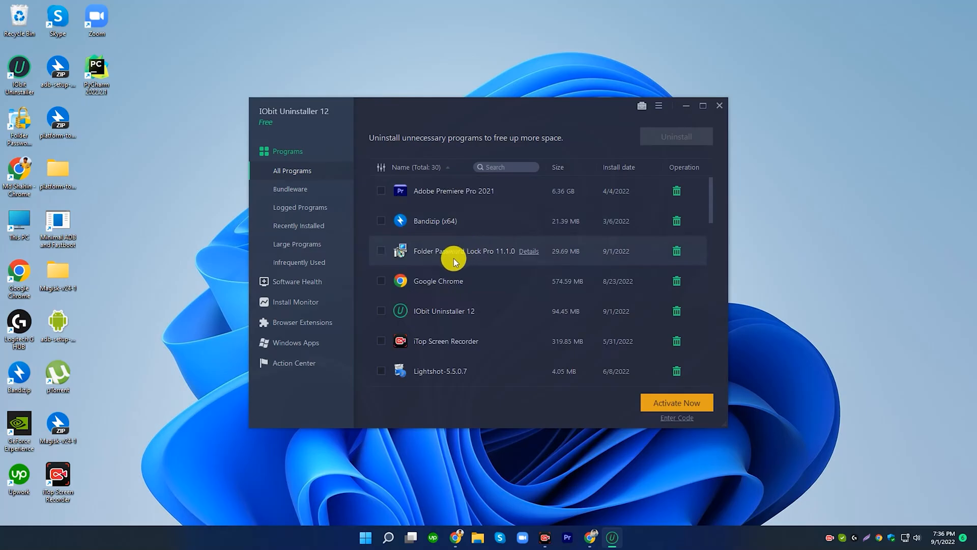
# Tick Folder Password Lock Pro and PyCharm (2.02 GB total) and start their uninstall.
pyautogui.click(380, 251)
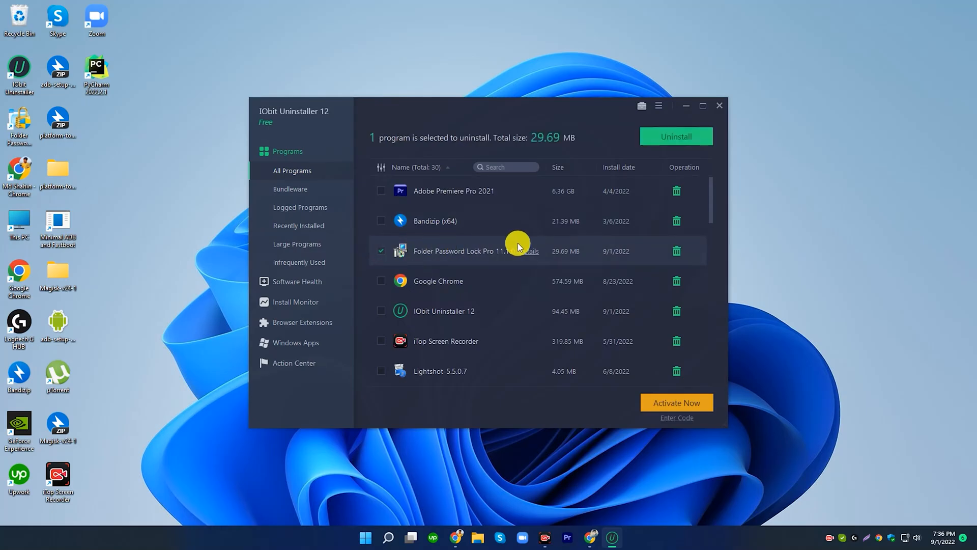
pyautogui.scroll(-3)
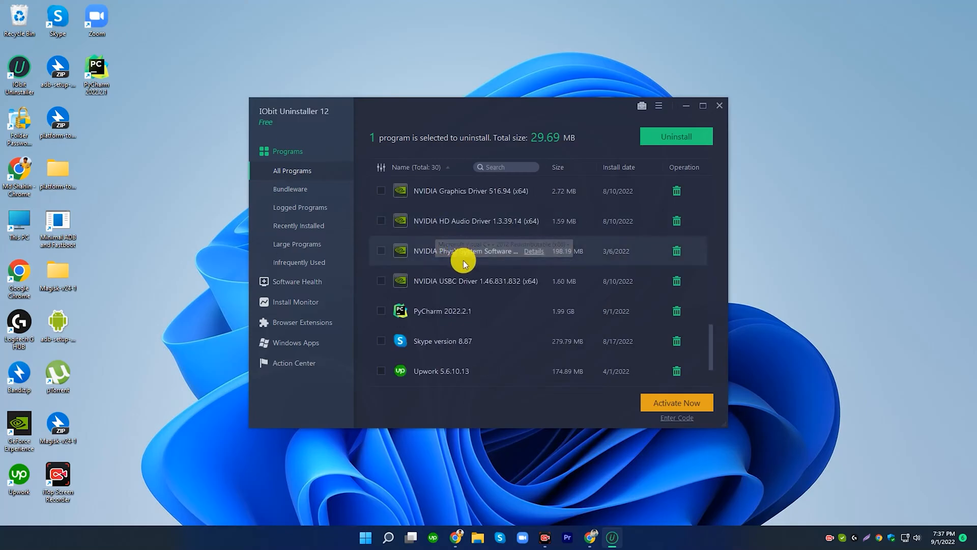
pyautogui.click(380, 310)
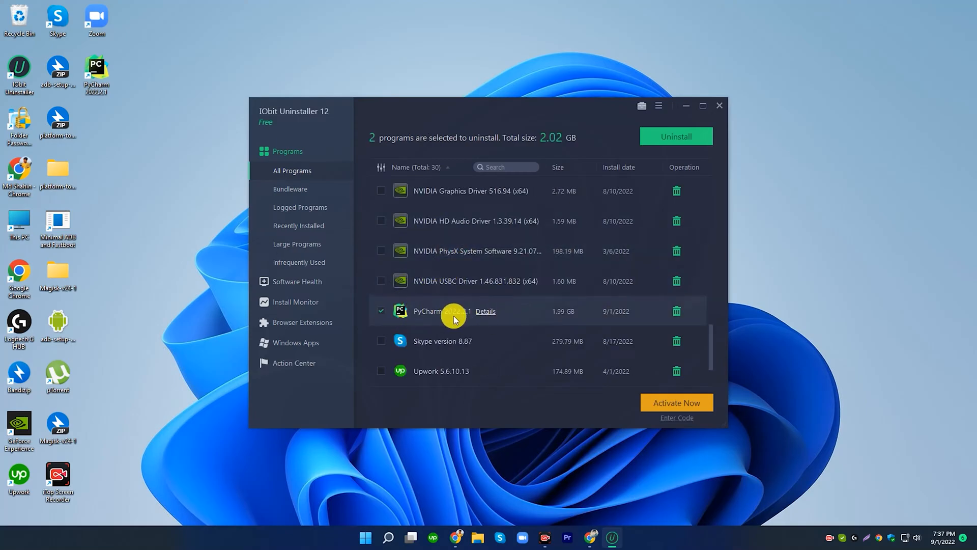
pyautogui.scroll(-3)
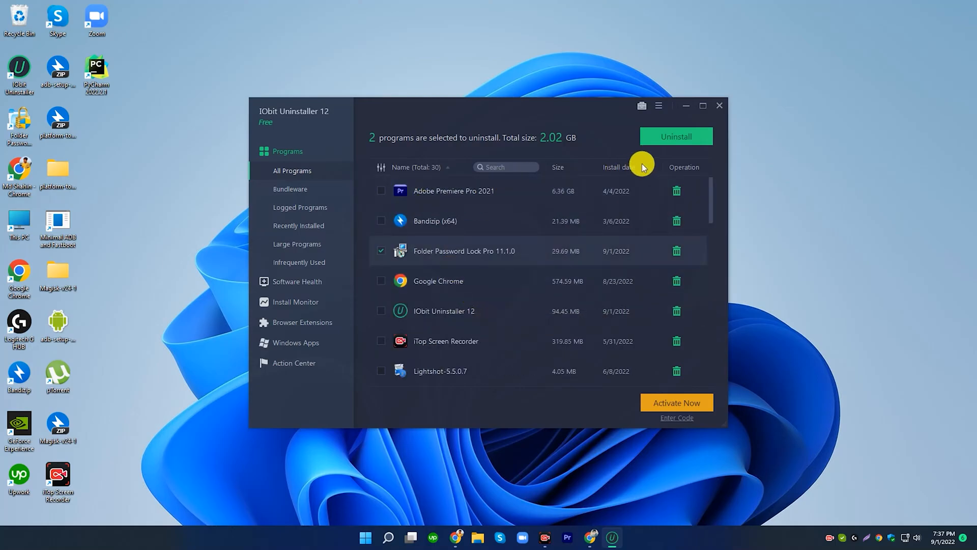
pyautogui.click(676, 137)
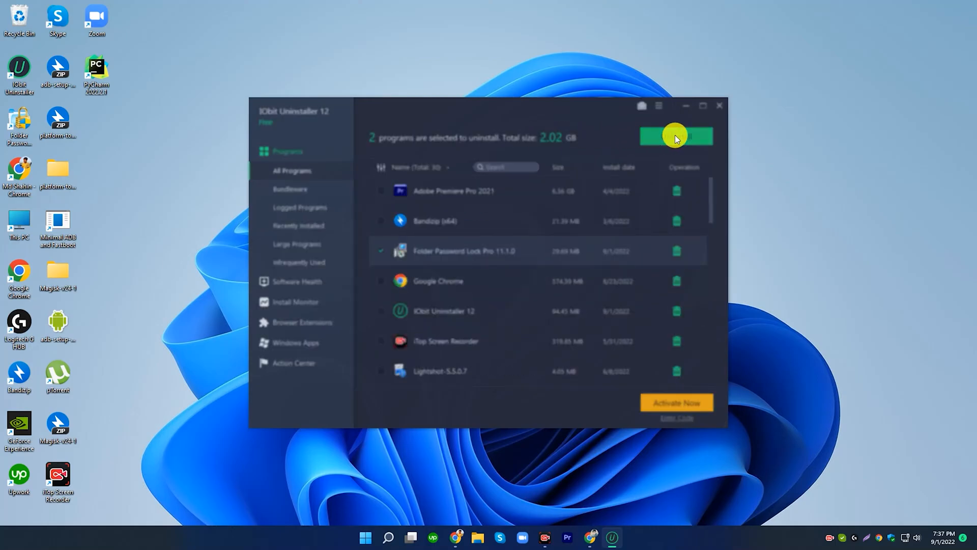
# Confirm uninstalling both programs with 'Automatically remove residual files' enabled.
pyautogui.click(676, 136)
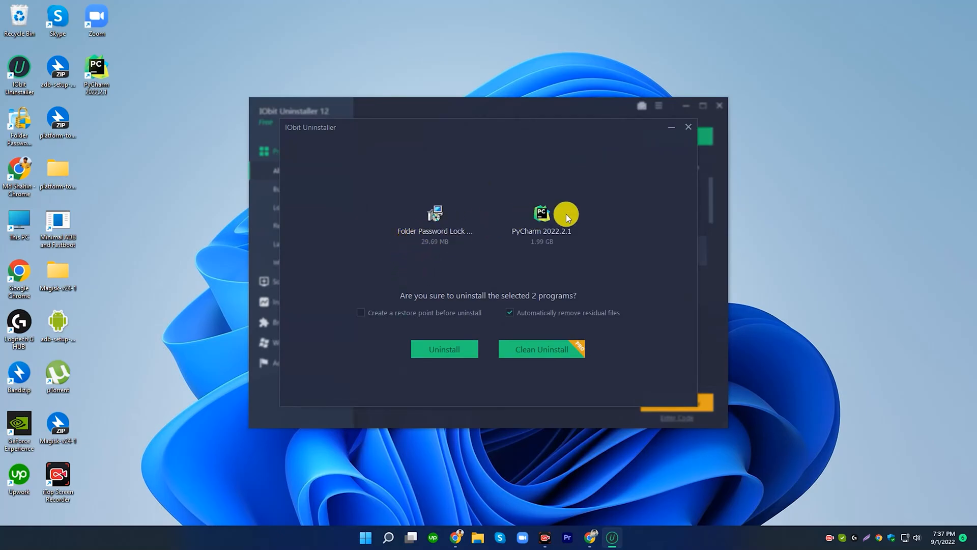
pyautogui.click(360, 312)
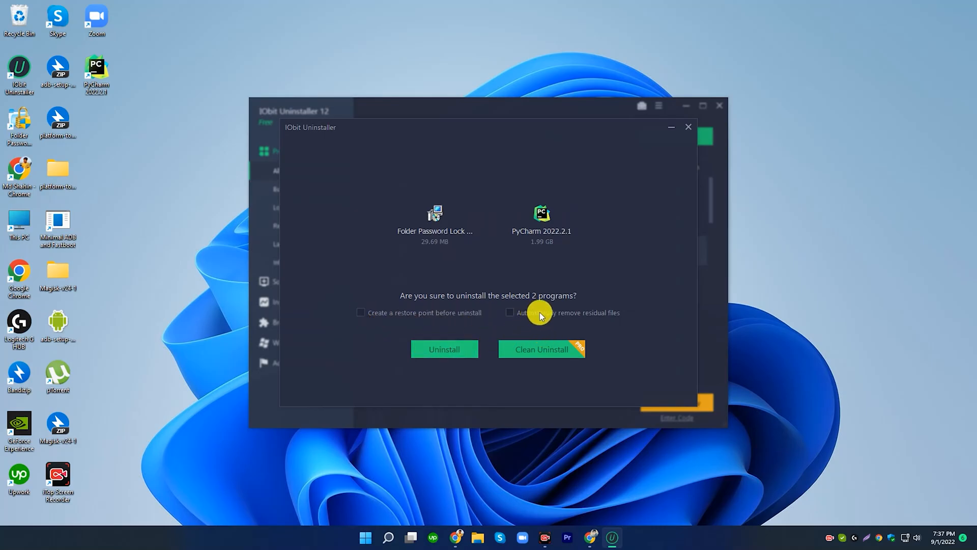
pyautogui.moveTo(509, 323)
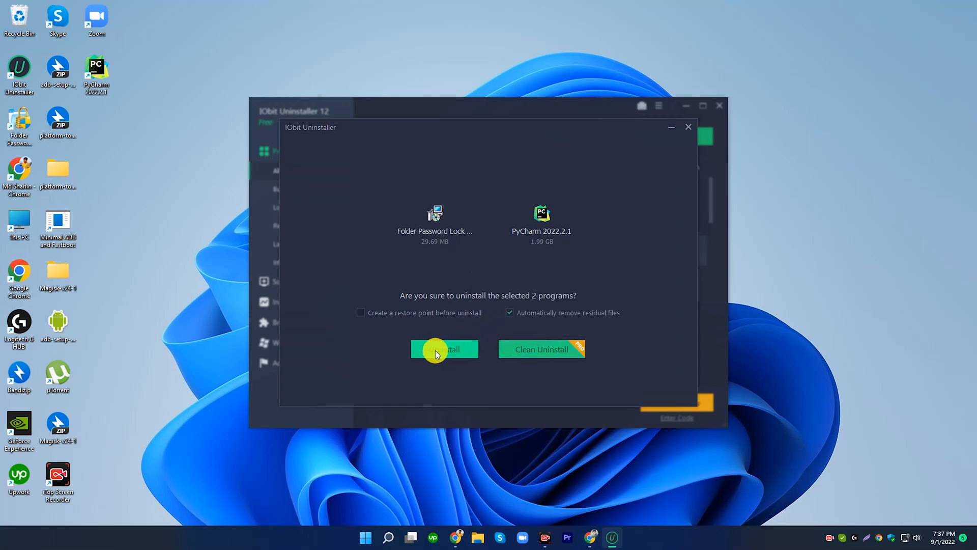
pyautogui.click(444, 349)
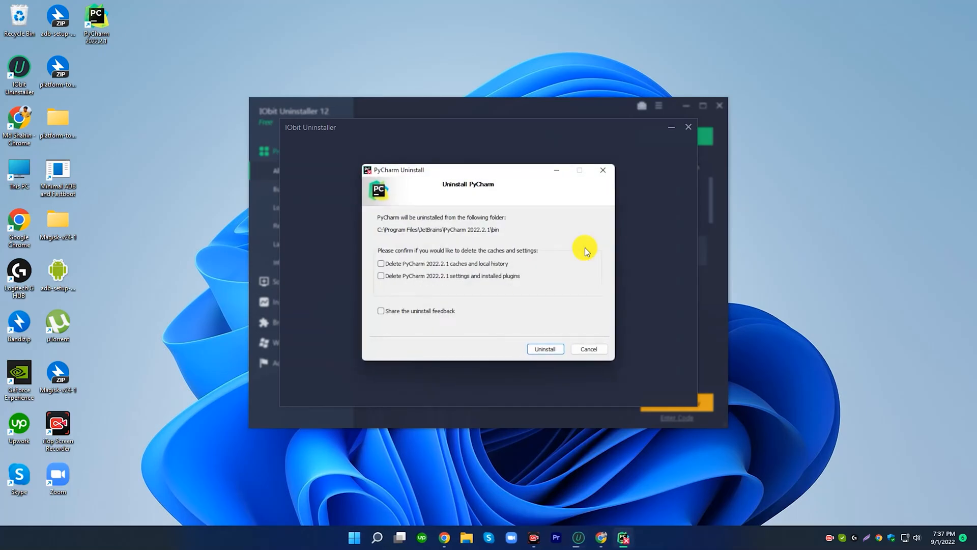
pyautogui.moveTo(455, 270)
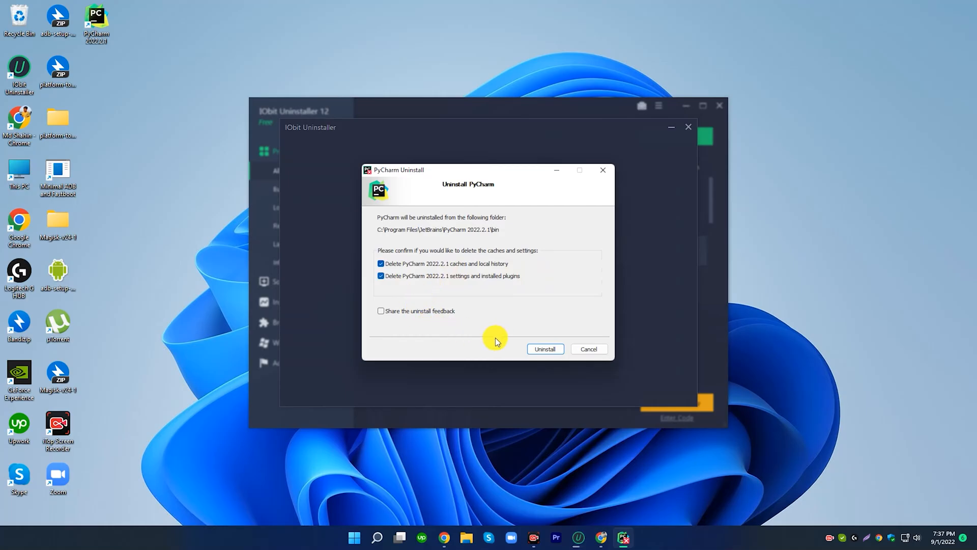
# Uninstall PyCharm with its caches, local history, settings and plugins deleted, then close its uninstaller.
pyautogui.click(543, 348)
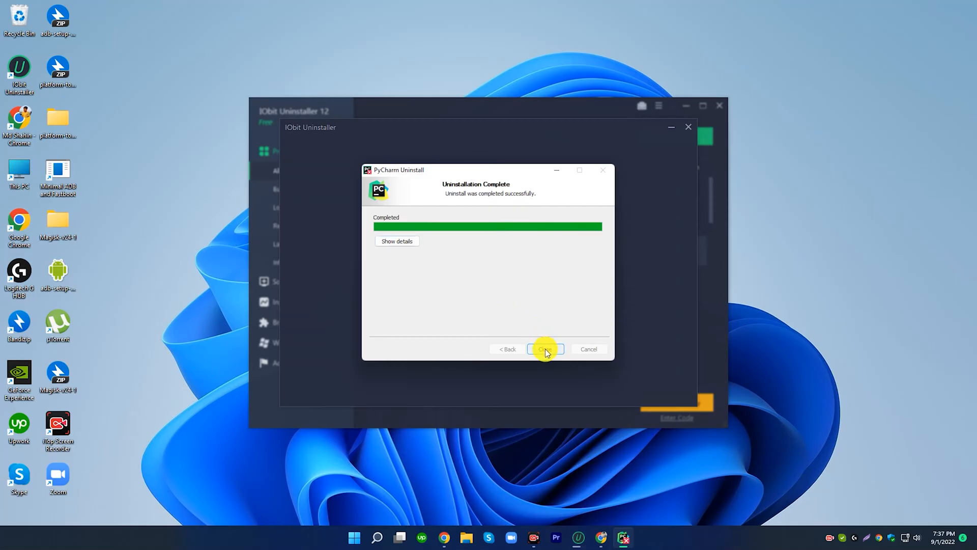
pyautogui.click(545, 349)
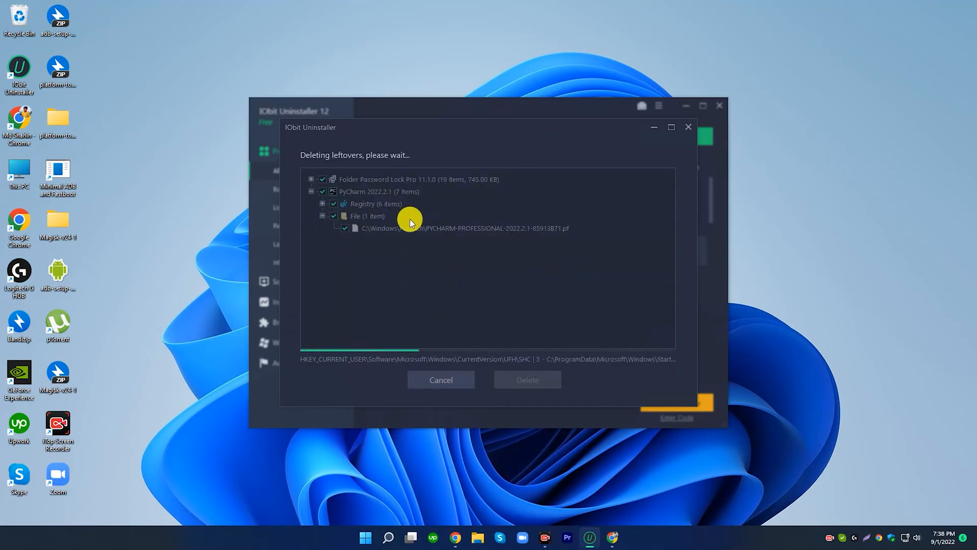
pyautogui.moveTo(438, 271)
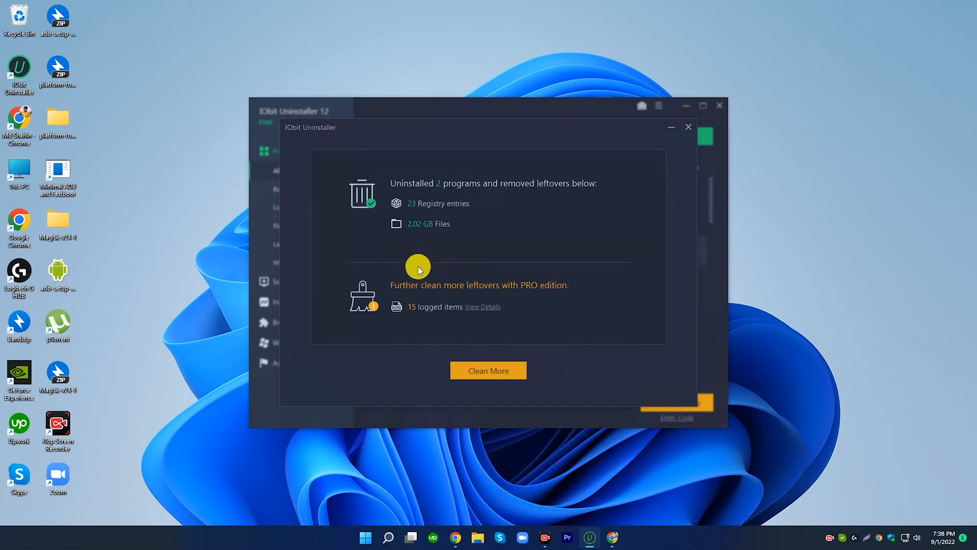
pyautogui.moveTo(684, 132)
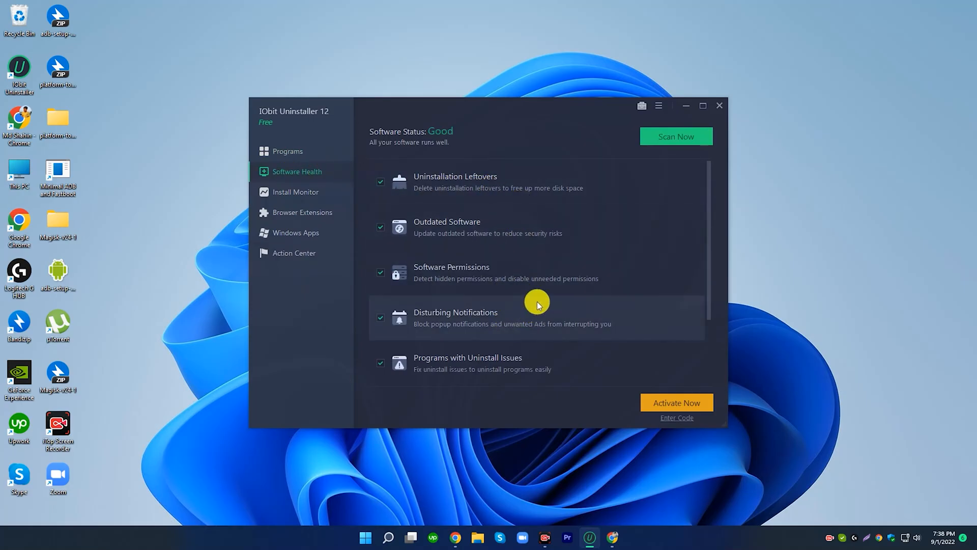
# Run a Software Health scan and review the Outdated Software details, skipping the PRO offer and the Zoom update.
pyautogui.scroll(-3)
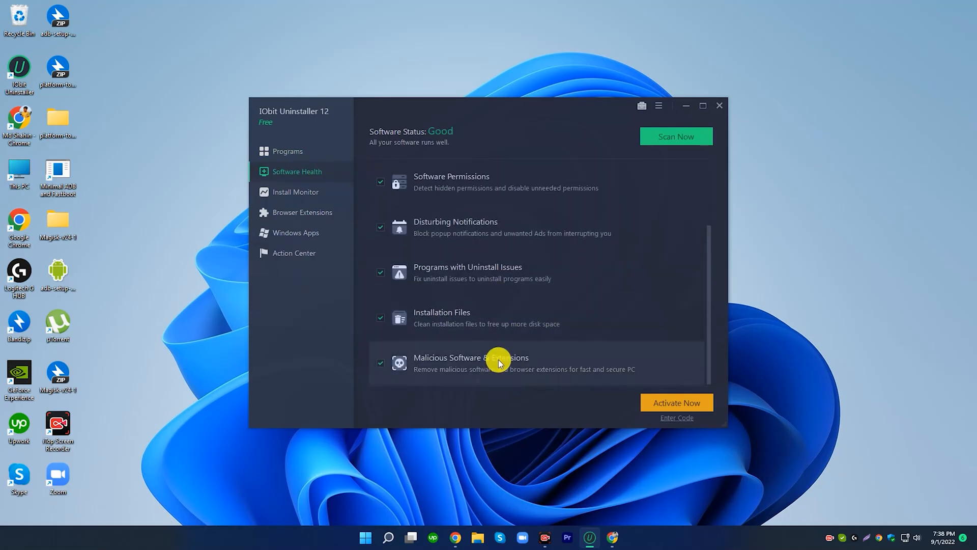
pyautogui.click(676, 136)
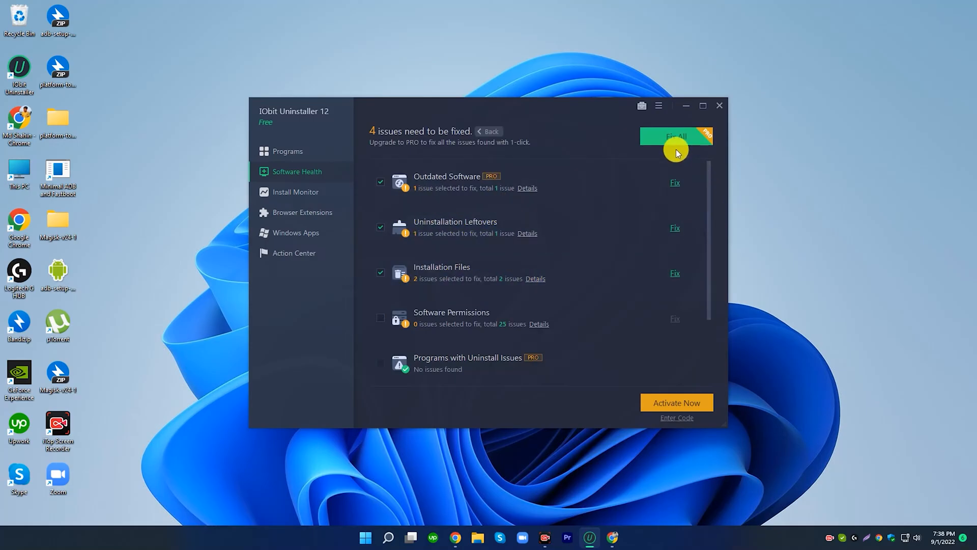
pyautogui.moveTo(586, 173)
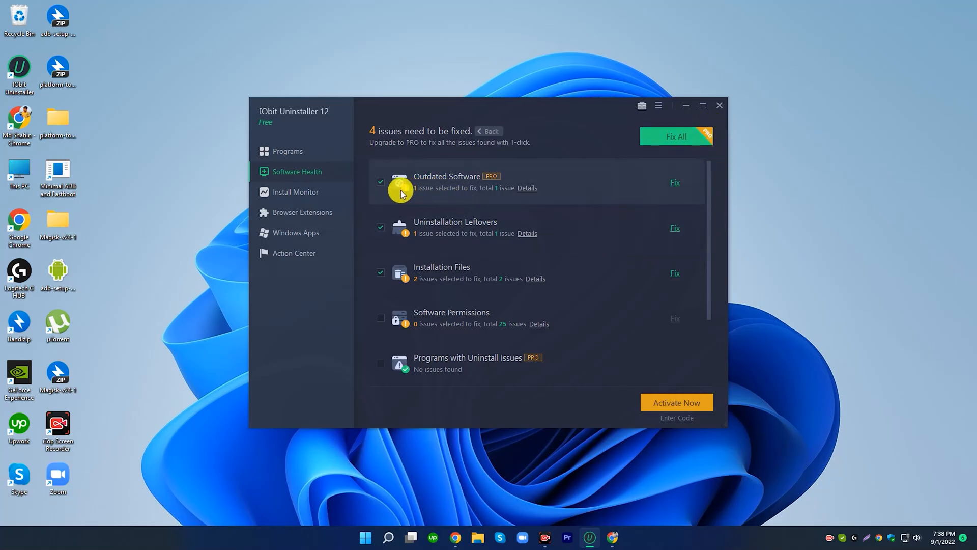
pyautogui.moveTo(531, 190)
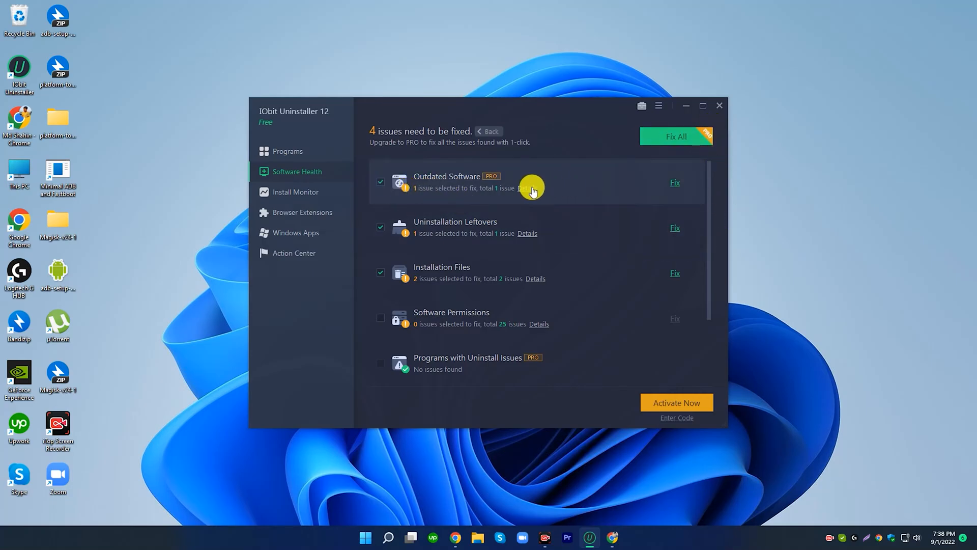
pyautogui.click(675, 183)
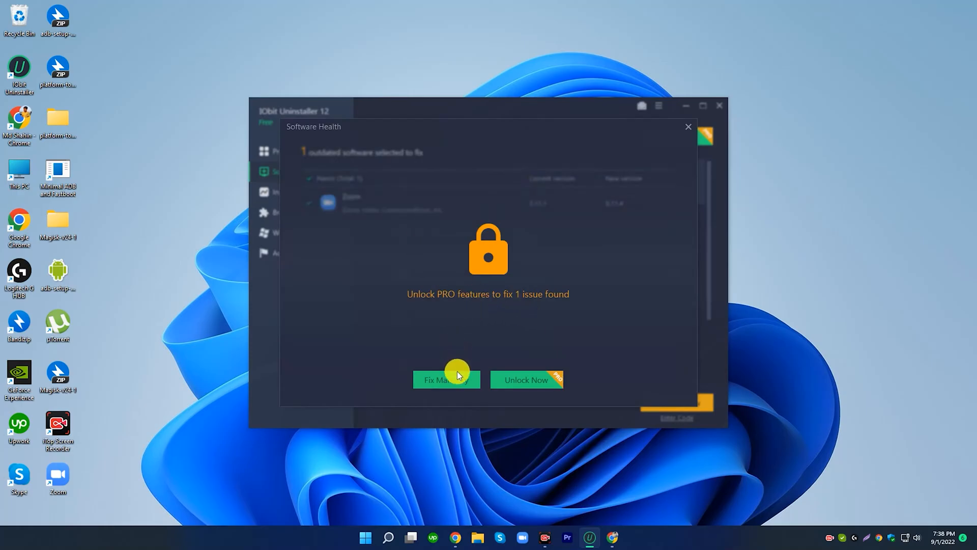
pyautogui.click(446, 380)
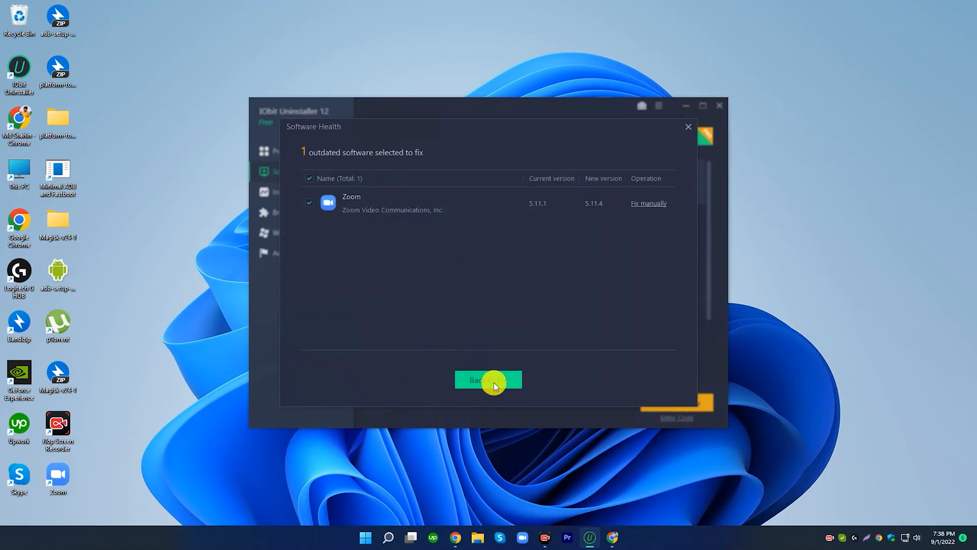
pyautogui.click(487, 380)
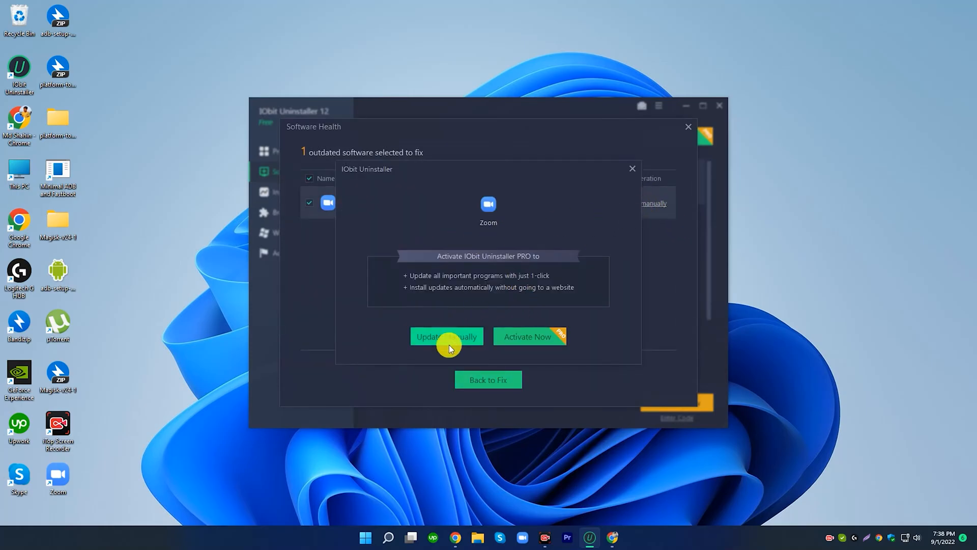
pyautogui.moveTo(635, 167)
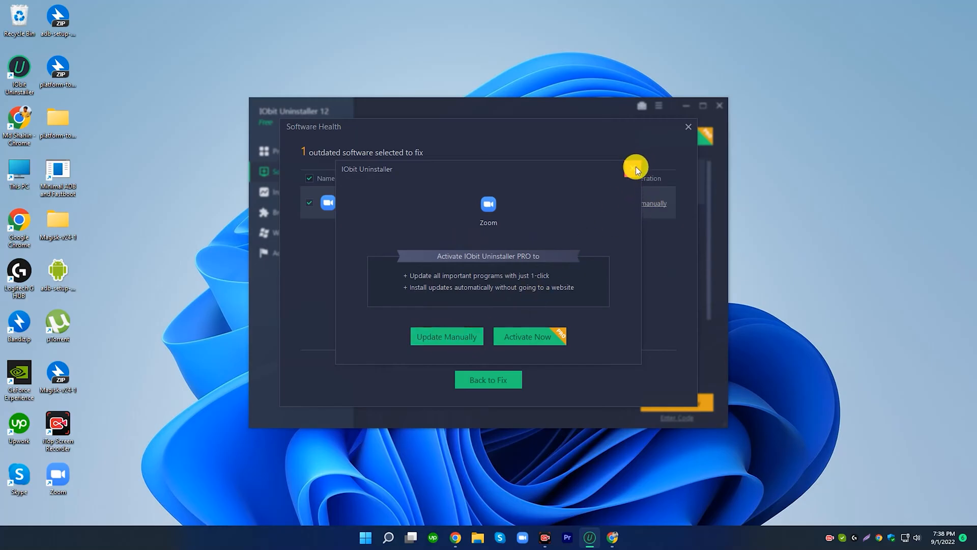
pyautogui.click(688, 127)
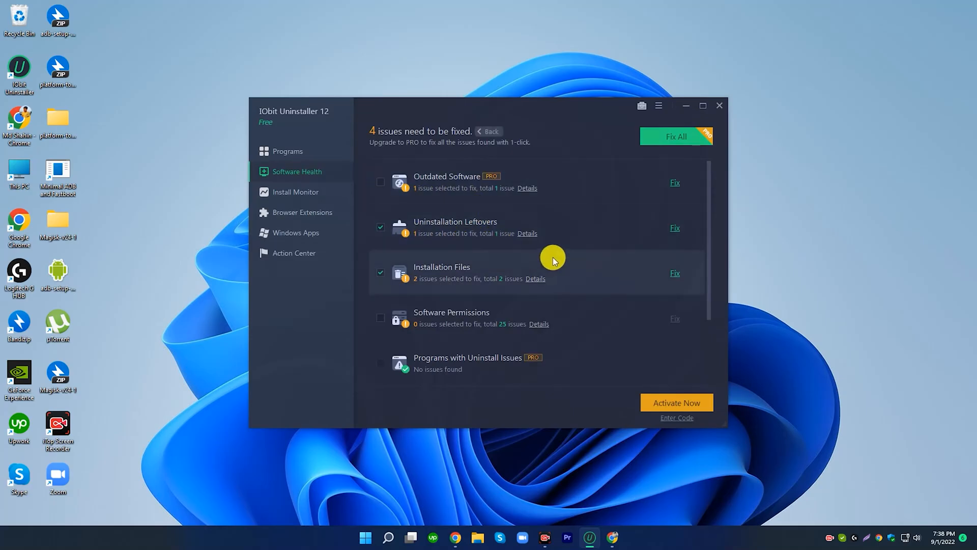
pyautogui.moveTo(494, 225)
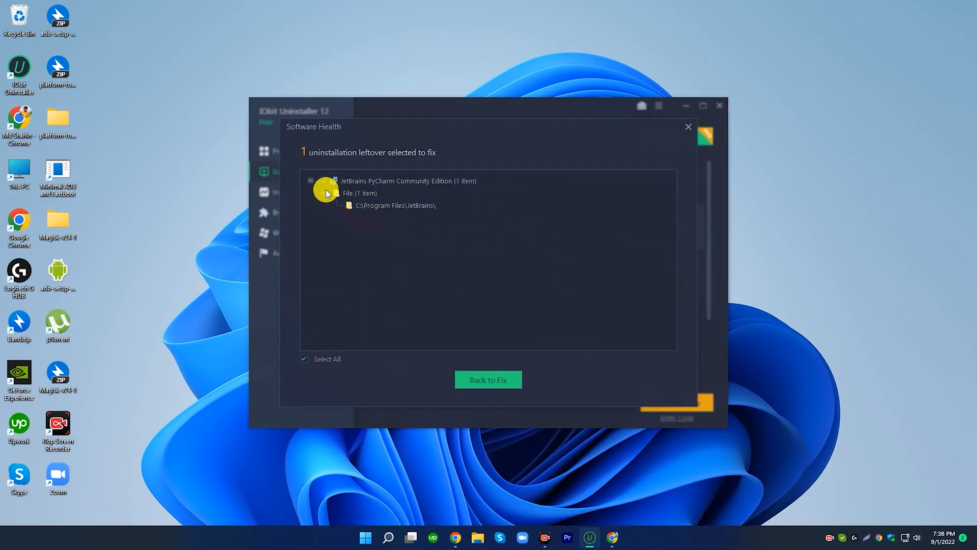
pyautogui.click(487, 379)
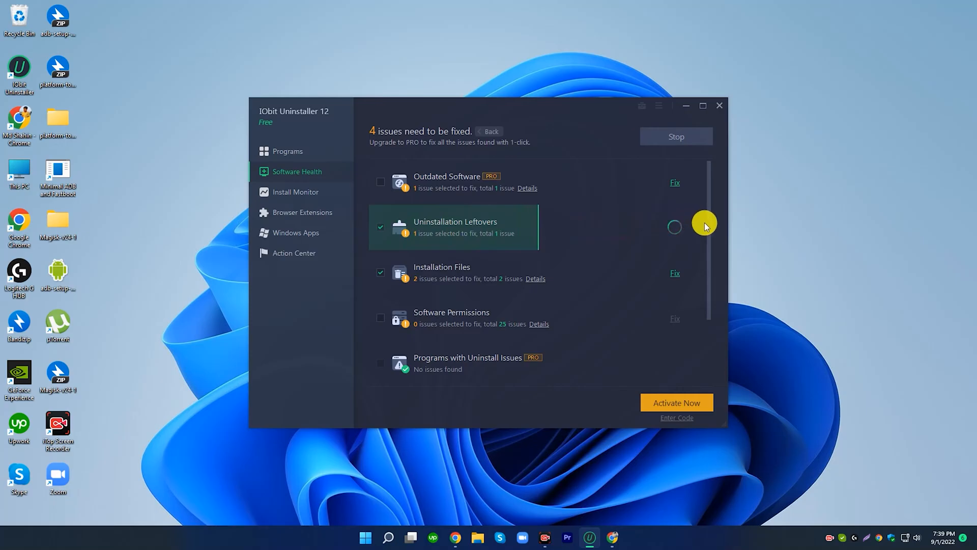
# Fix the PyCharm uninstallation leftover and review the 2 flagged installation files.
pyautogui.click(674, 226)
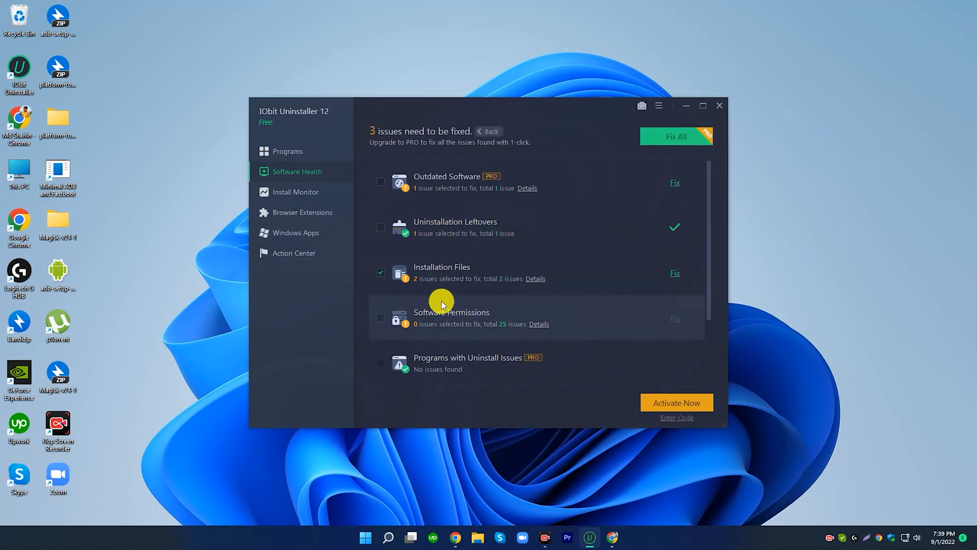
pyautogui.click(534, 278)
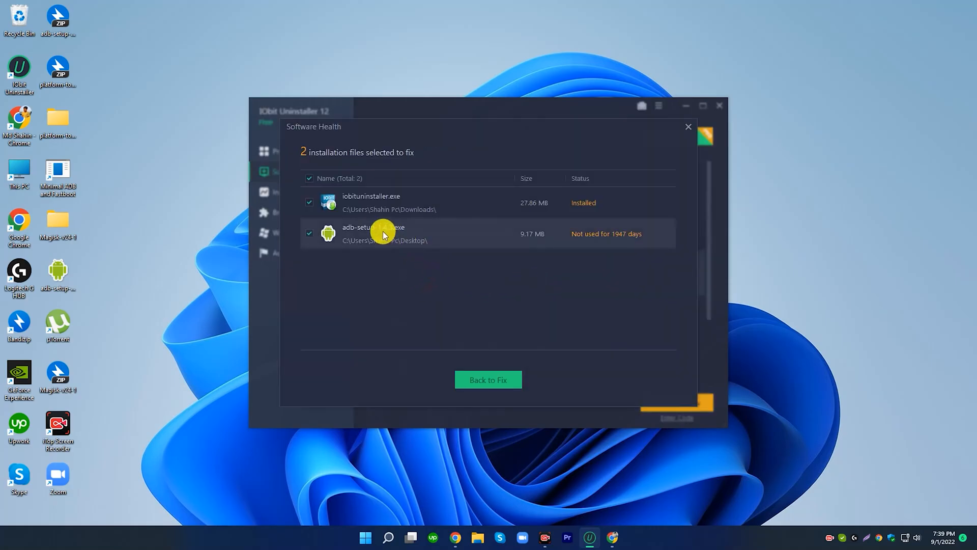
pyautogui.moveTo(685, 133)
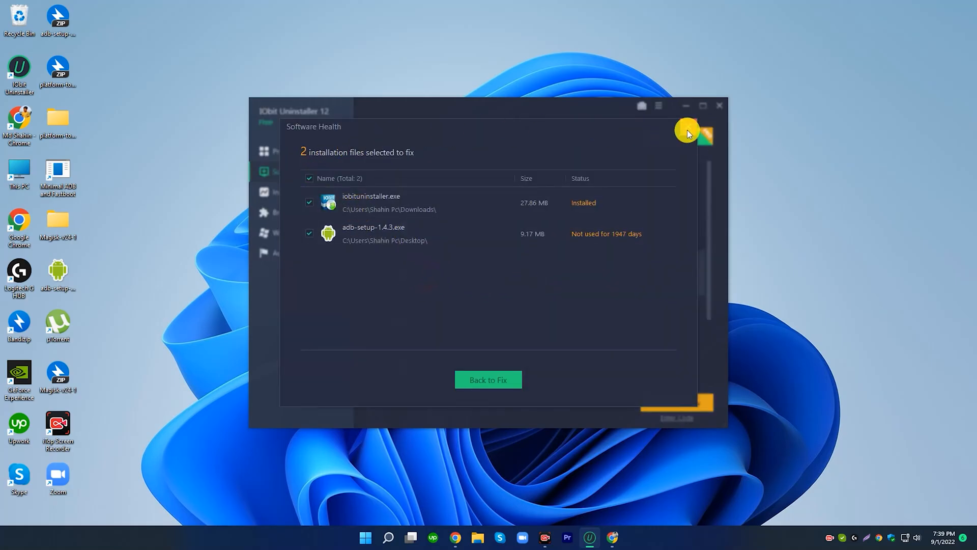
pyautogui.click(487, 379)
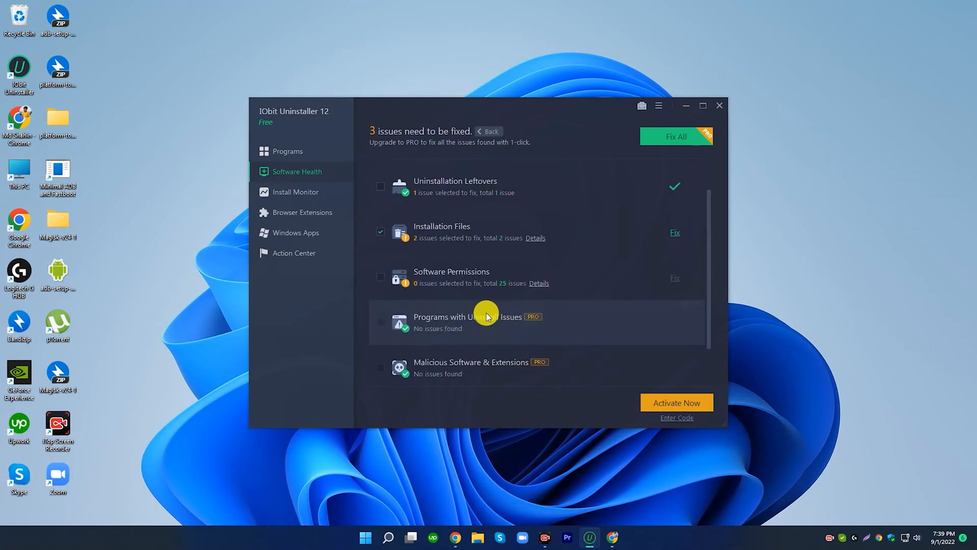
pyautogui.moveTo(499, 278)
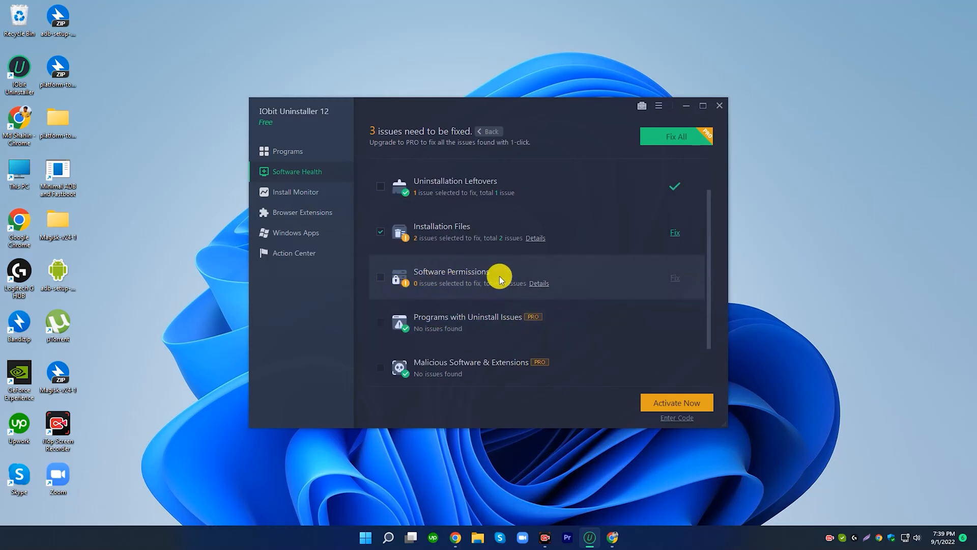
pyautogui.click(539, 283)
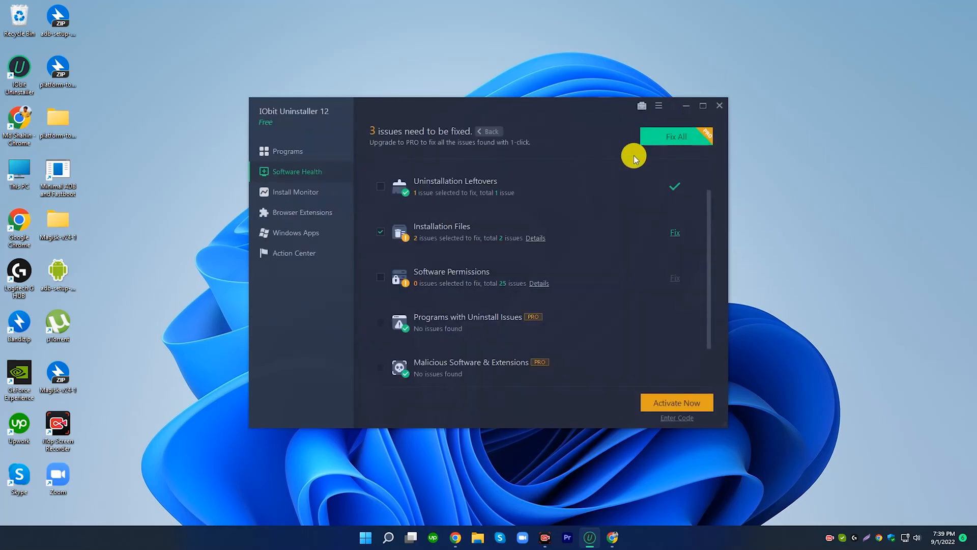
pyautogui.moveTo(360, 188)
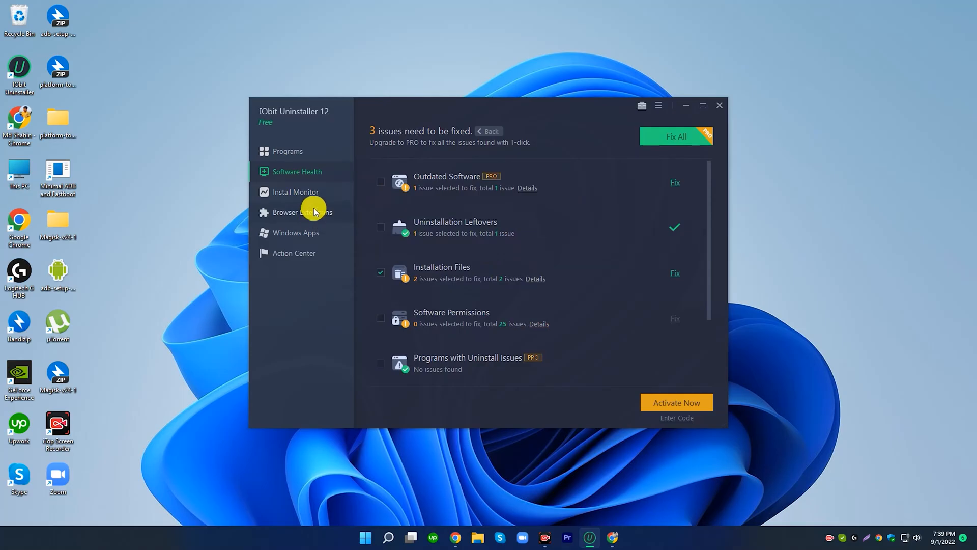
pyautogui.click(297, 192)
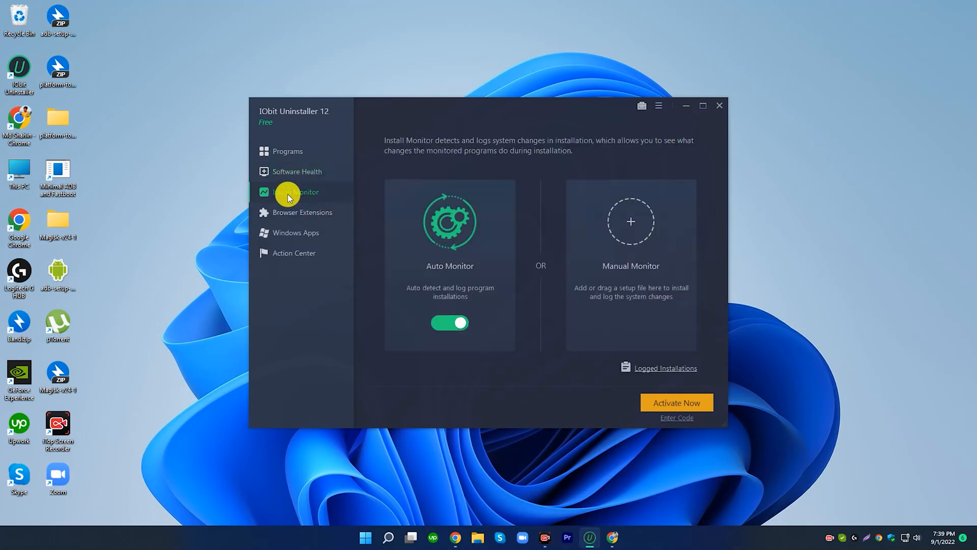
pyautogui.moveTo(430, 232)
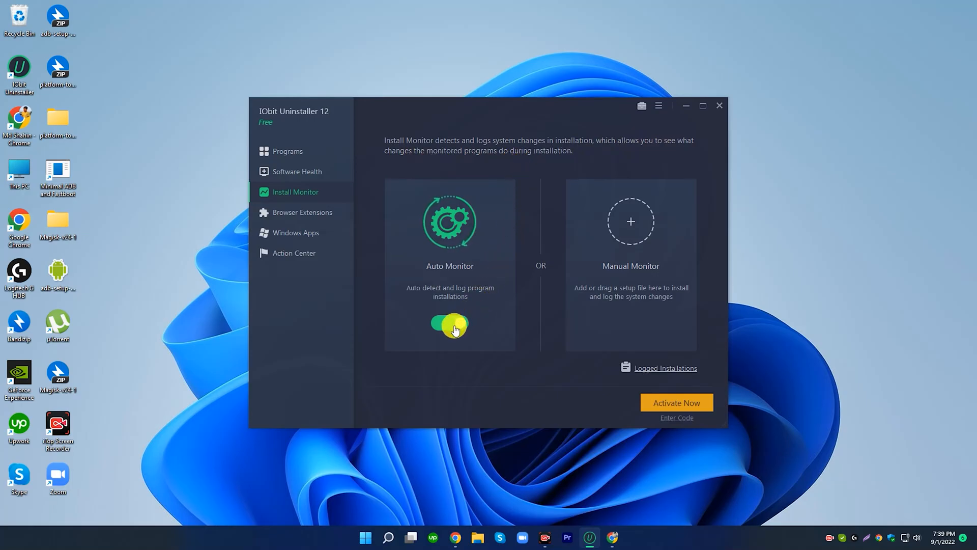
# Toggle Install Monitor's Auto Monitor off and back on so it stays enabled.
pyautogui.click(448, 324)
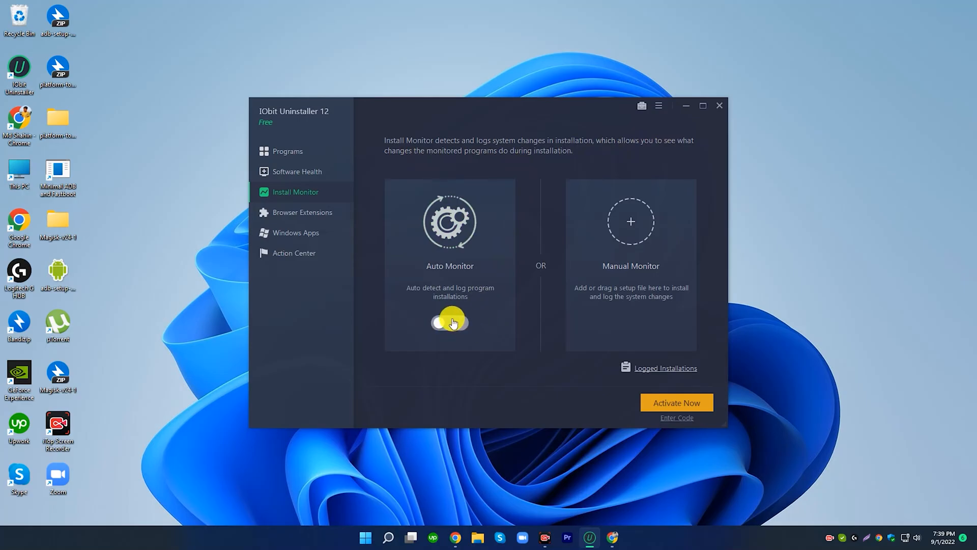
pyautogui.click(449, 323)
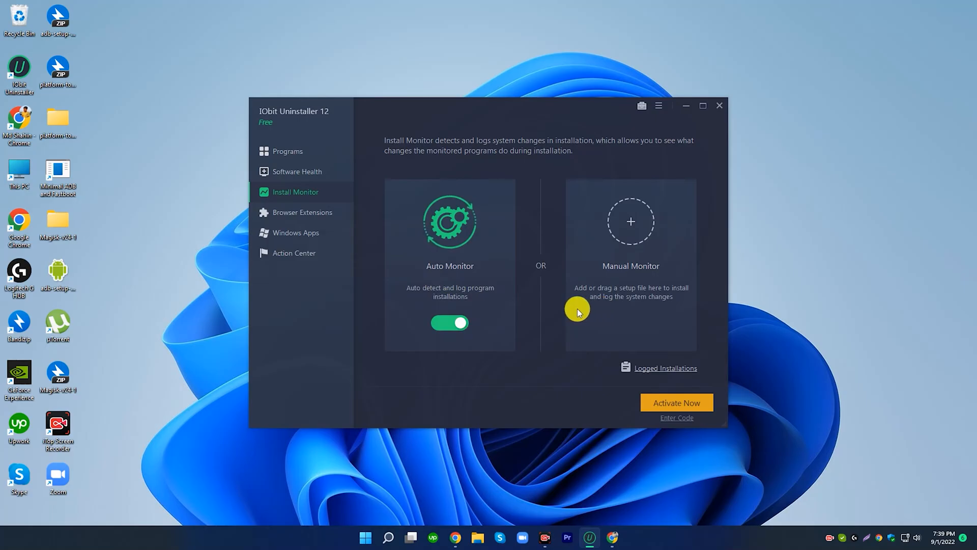
pyautogui.moveTo(541, 295)
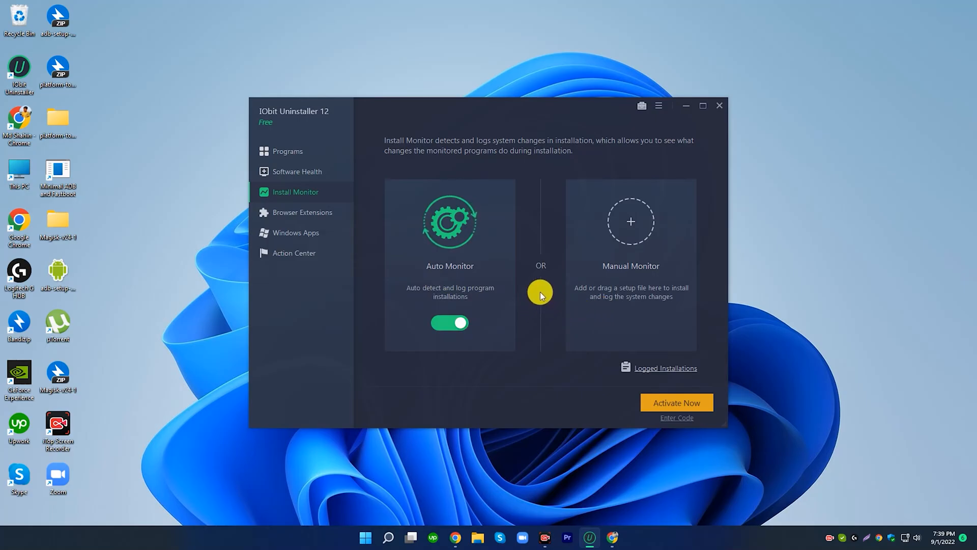
pyautogui.moveTo(314, 216)
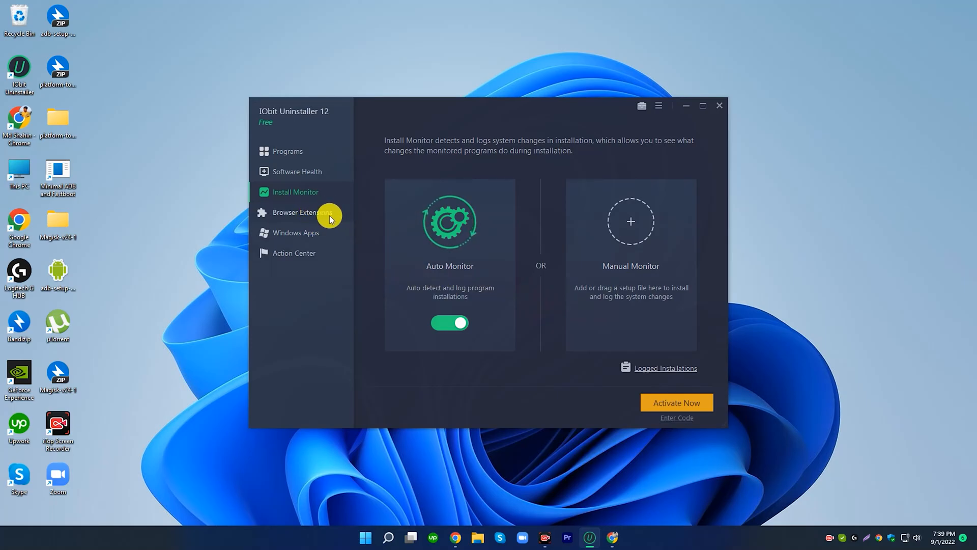
pyautogui.moveTo(824, 475)
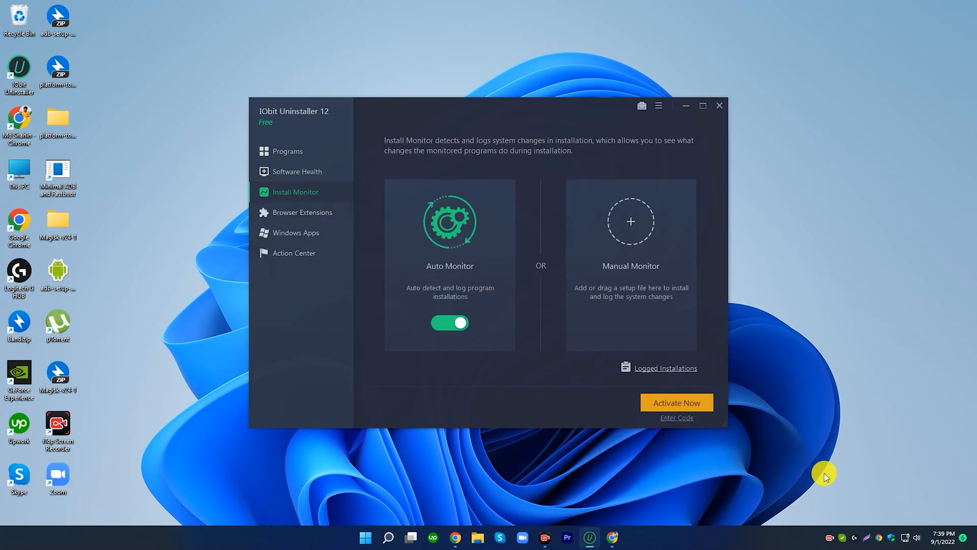
pyautogui.moveTo(845, 515)
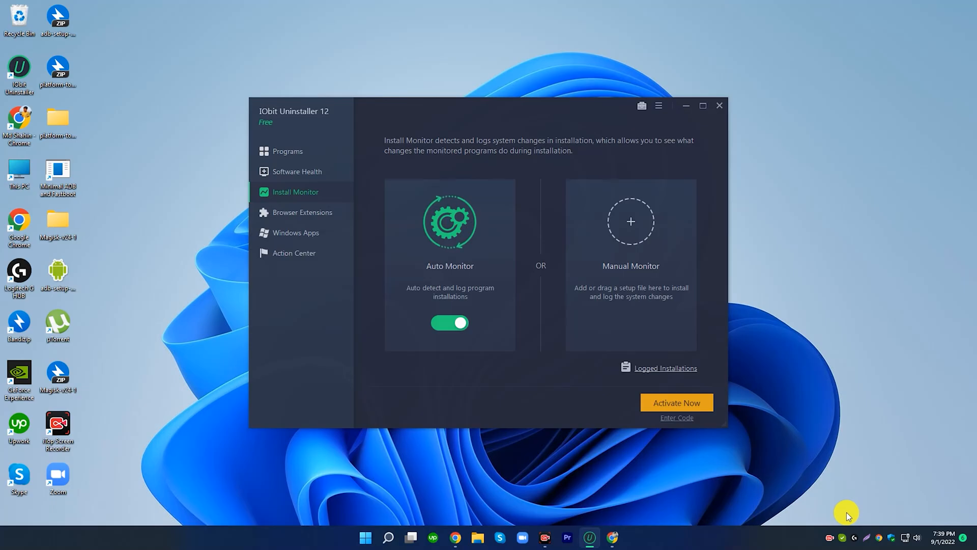
pyautogui.moveTo(808, 320)
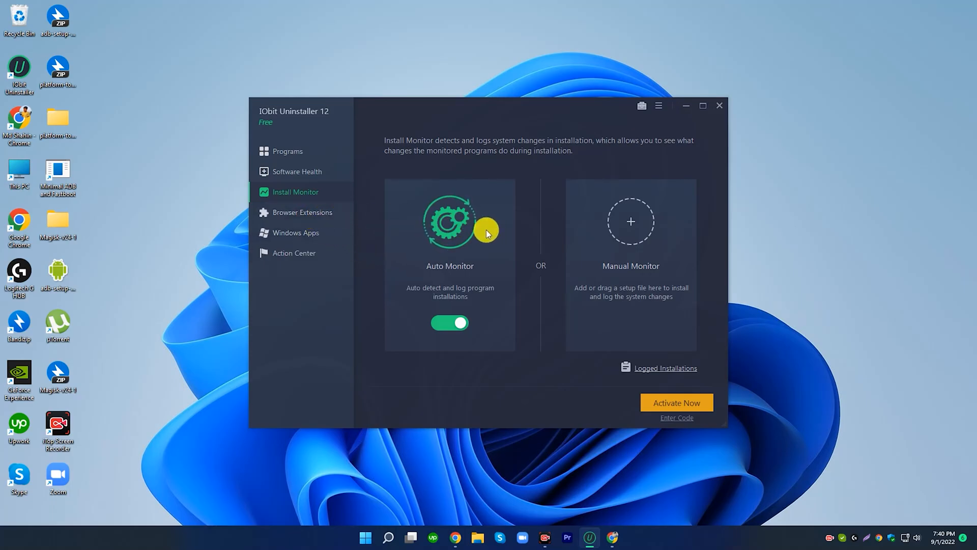
# In Browser Extensions, filter to Google Chrome and tick the Avast Passwords extension.
pyautogui.click(302, 212)
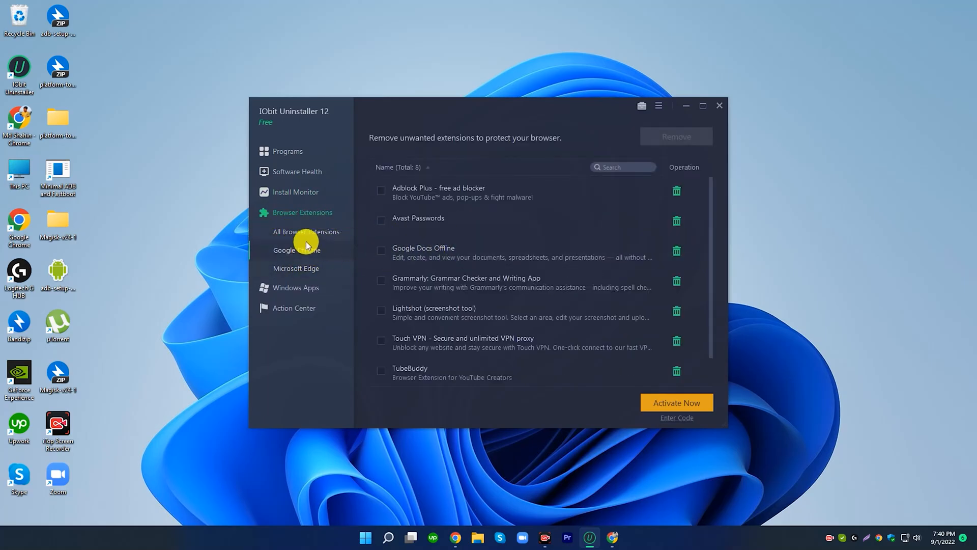
pyautogui.click(306, 231)
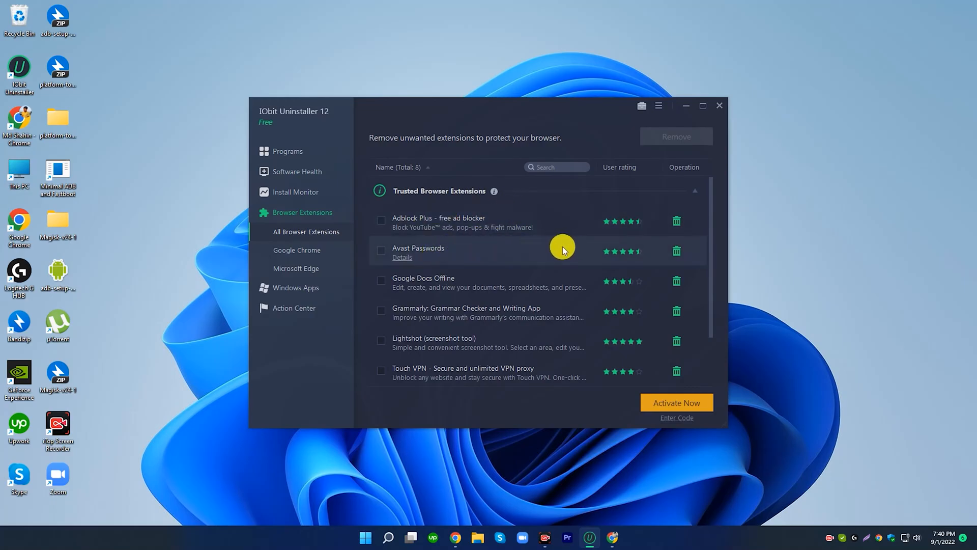
pyautogui.click(381, 250)
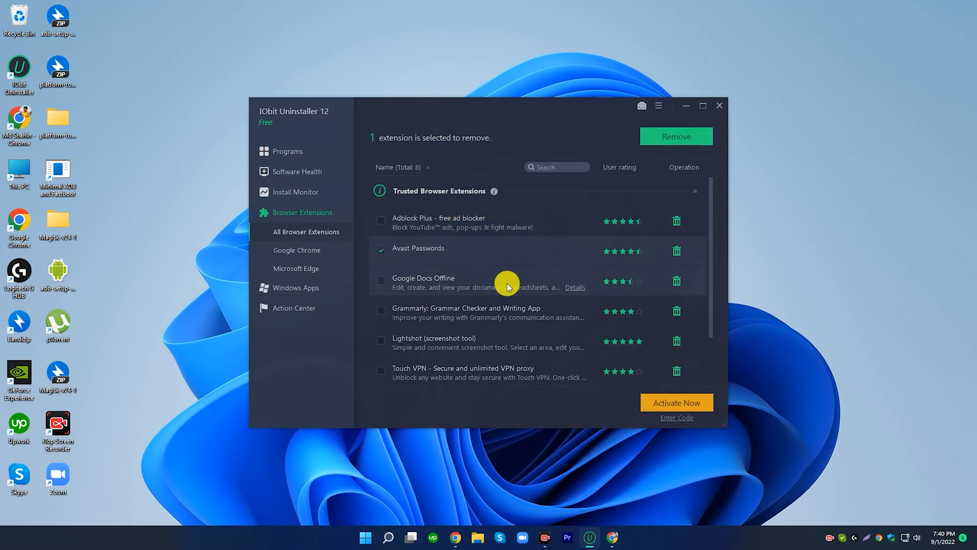
pyautogui.scroll(-3)
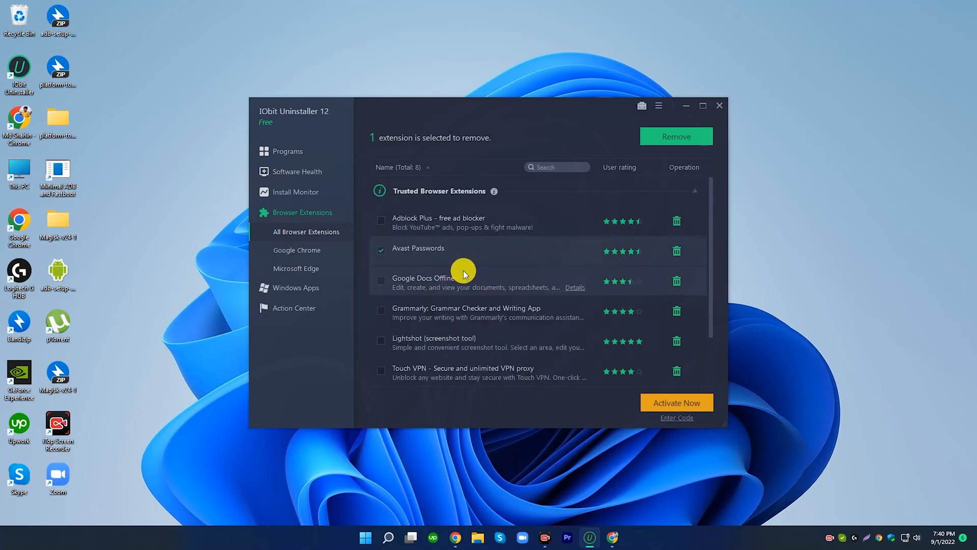
pyautogui.click(381, 250)
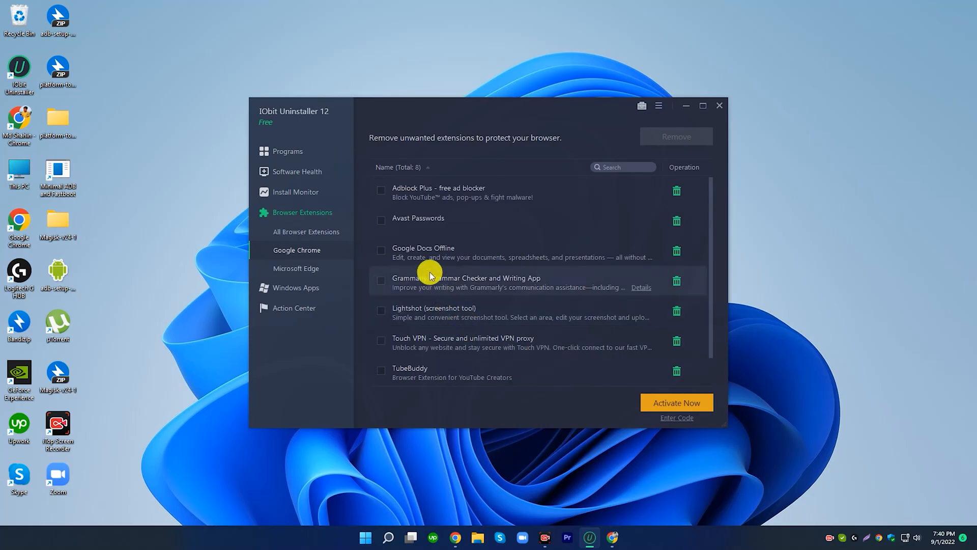
pyautogui.click(381, 219)
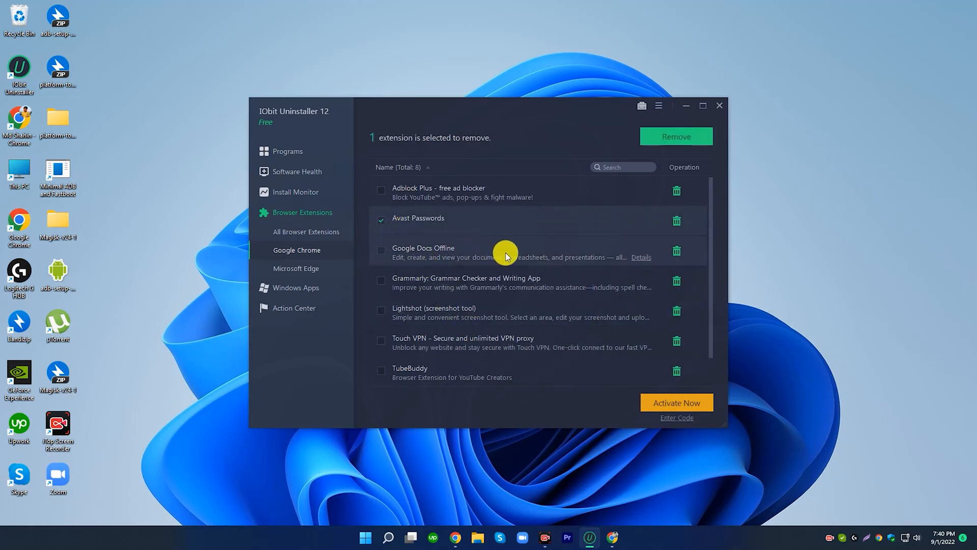
# Remove Avast Passwords, dismissing the Chrome Sync notice and confirming the successful removal.
pyautogui.click(676, 136)
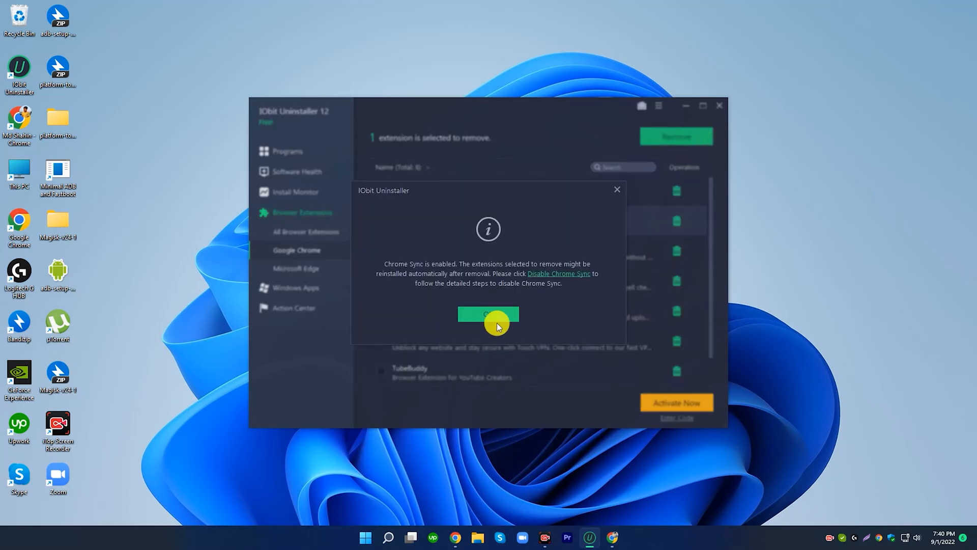
pyautogui.click(488, 316)
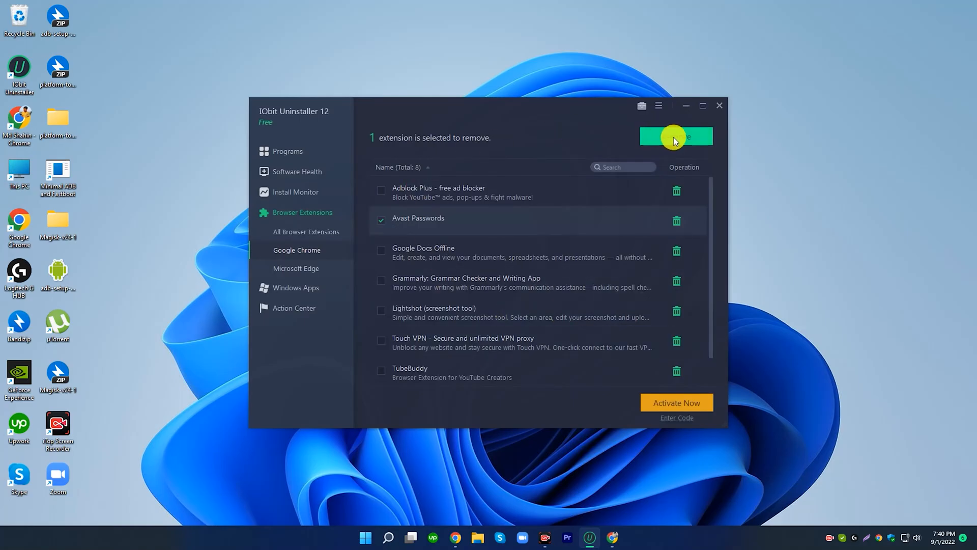
pyautogui.click(676, 137)
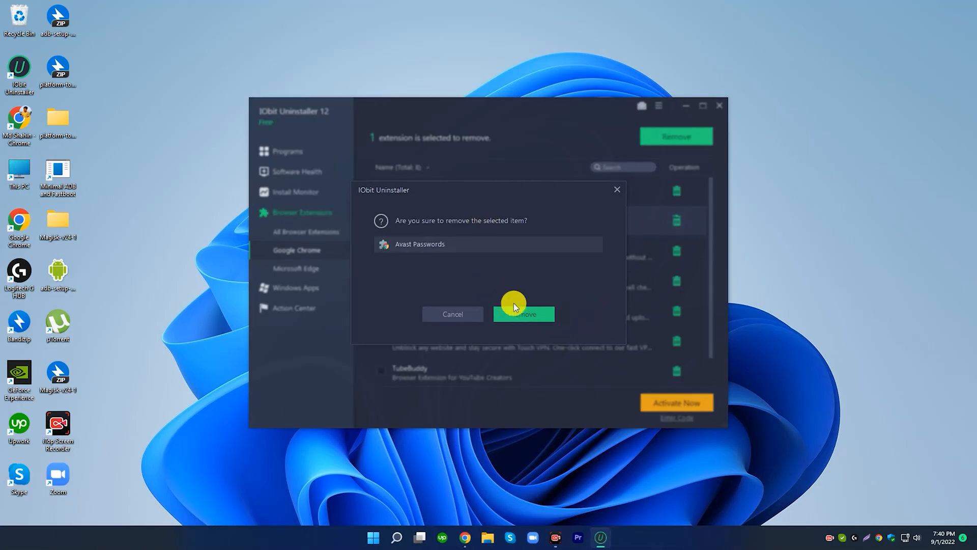
pyautogui.click(523, 313)
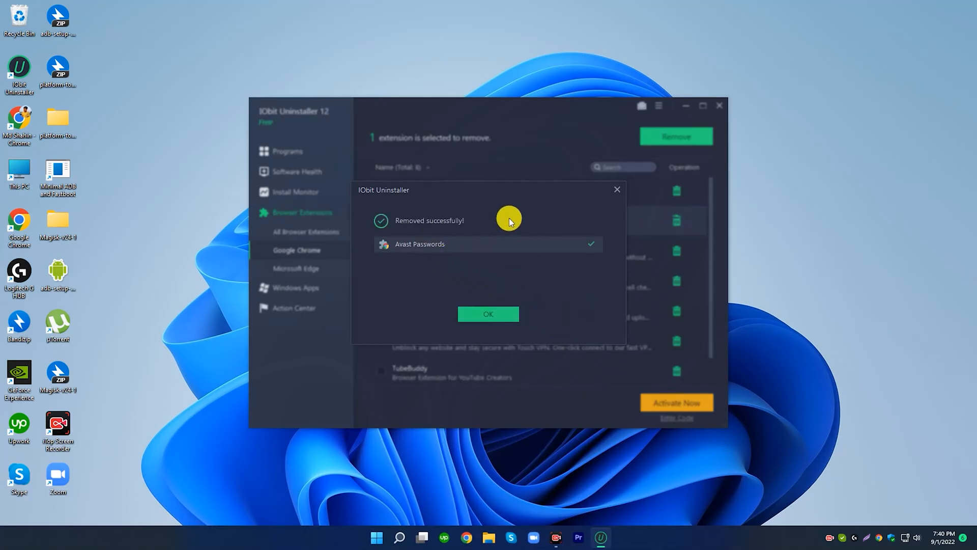
pyautogui.click(487, 313)
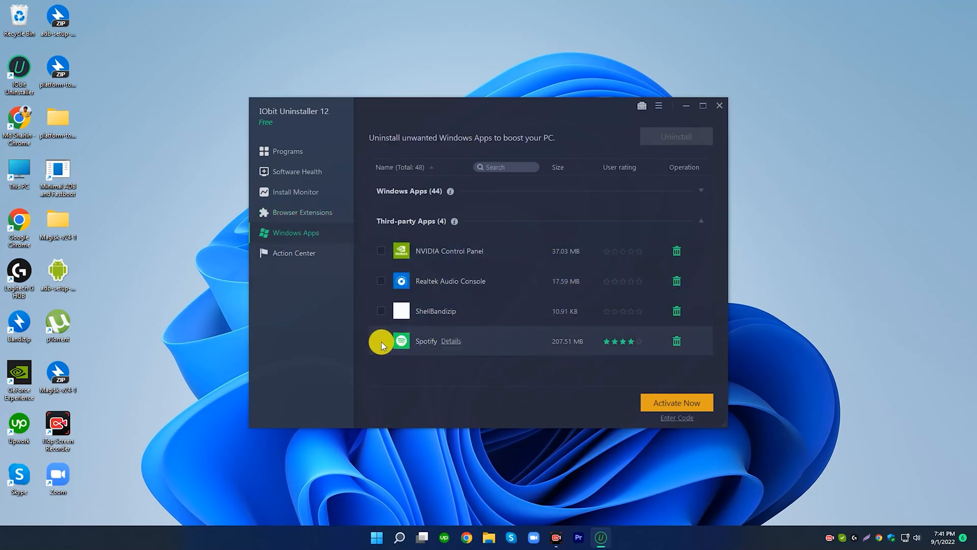
# Remove Spotify from Windows Apps, deleting its 6 registry entries and 207.51 MB of leftovers.
pyautogui.click(677, 341)
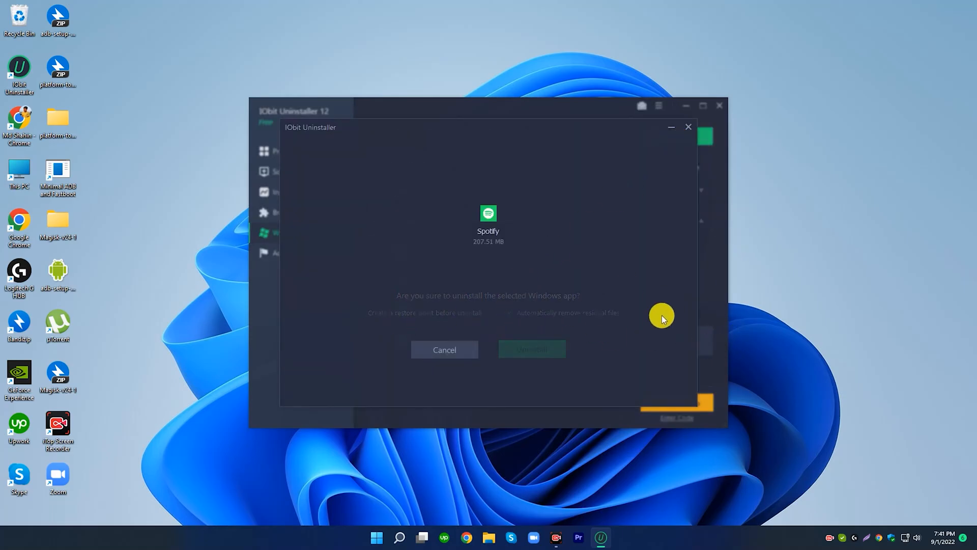
pyautogui.click(531, 349)
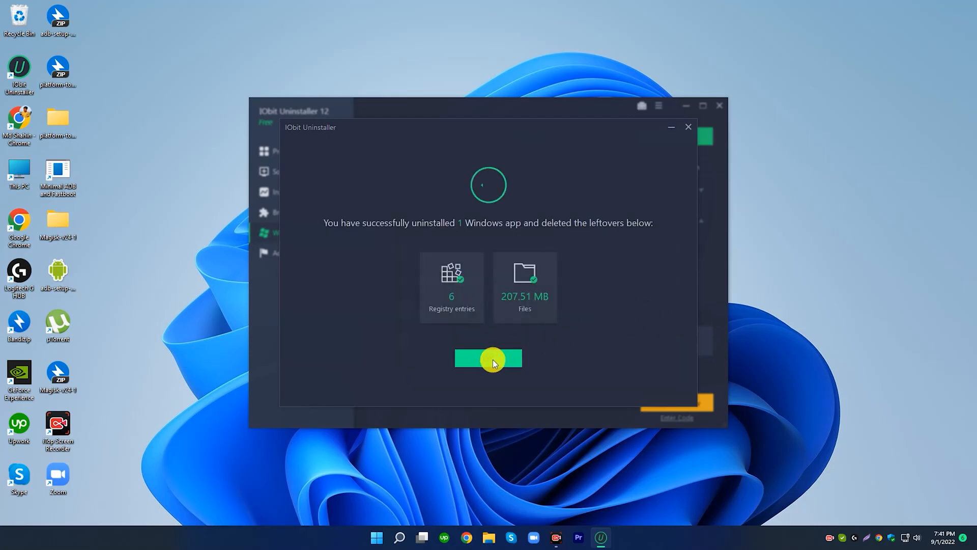
pyautogui.click(487, 359)
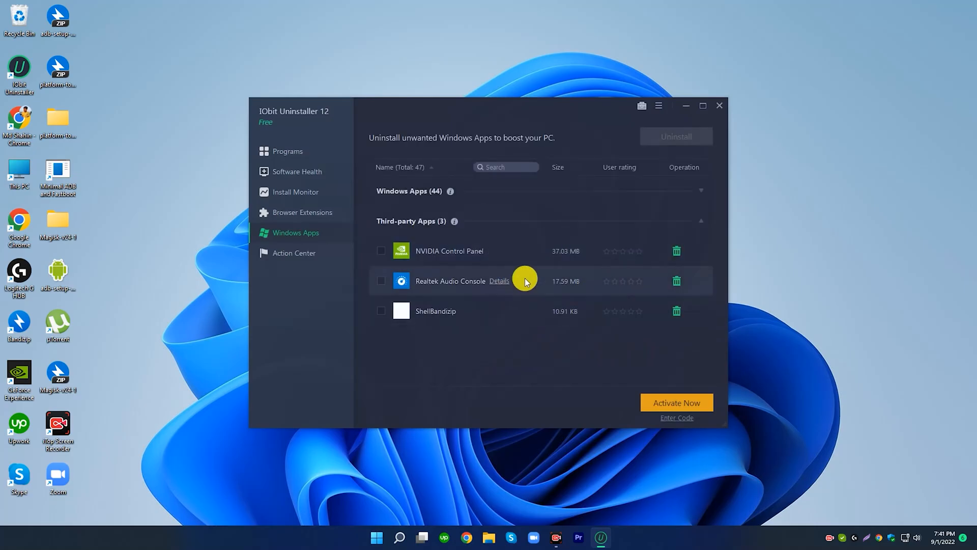
# Show and hide the Action Center recommended programs, return to Programs, then close IObit Uninstaller.
pyautogui.click(294, 252)
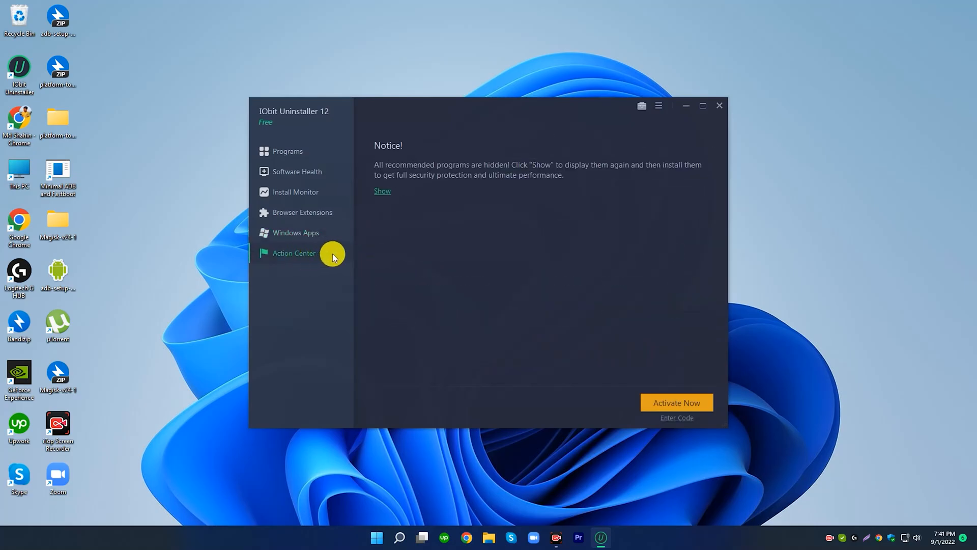
pyautogui.moveTo(415, 223)
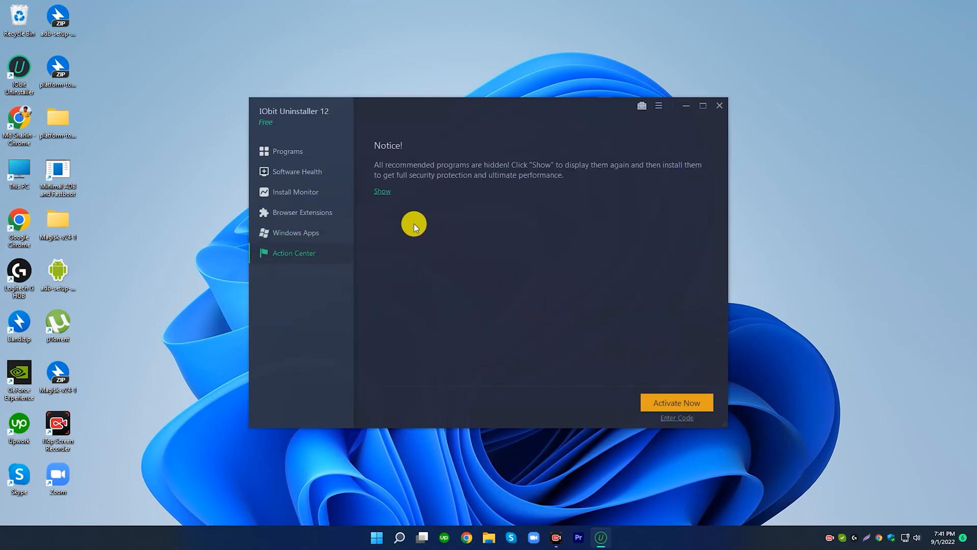
pyautogui.click(382, 191)
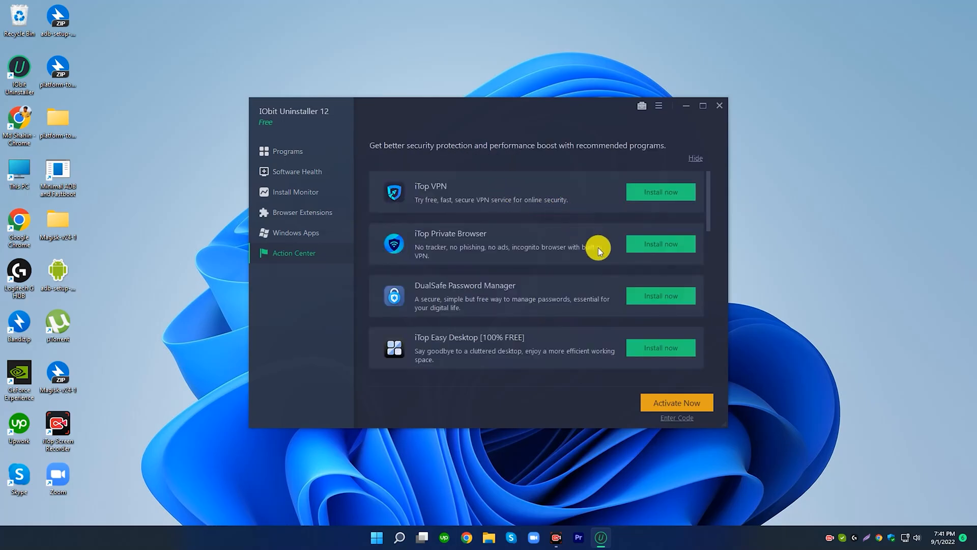
pyautogui.moveTo(660, 192)
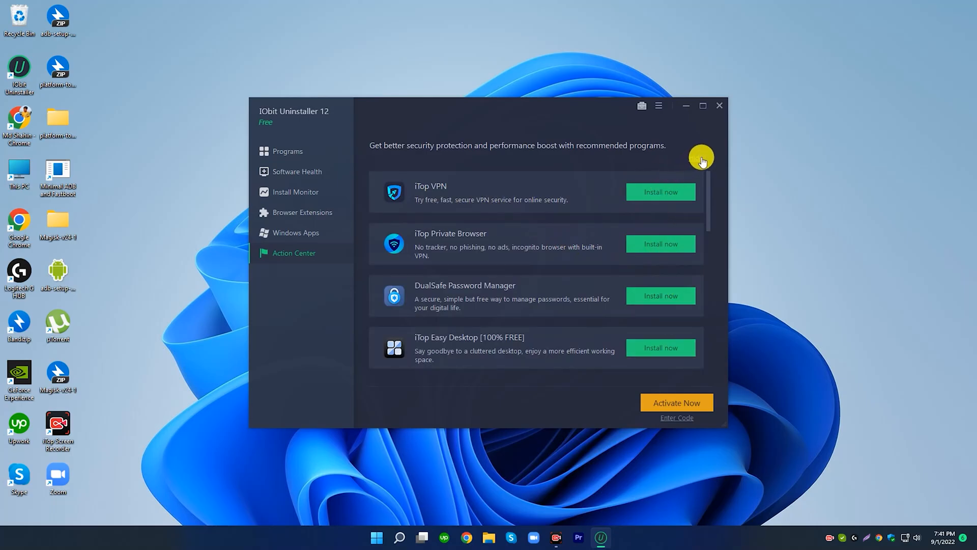
pyautogui.moveTo(700, 160)
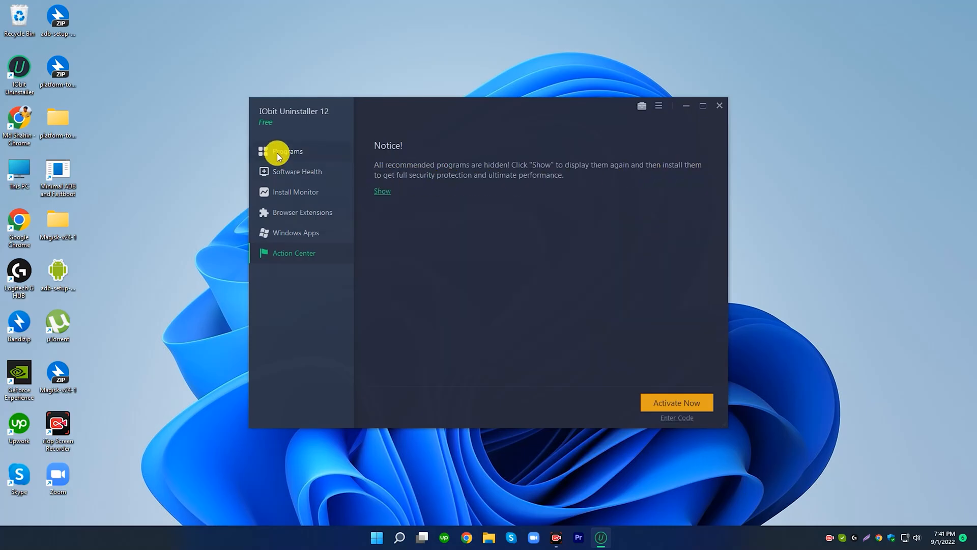
pyautogui.click(287, 152)
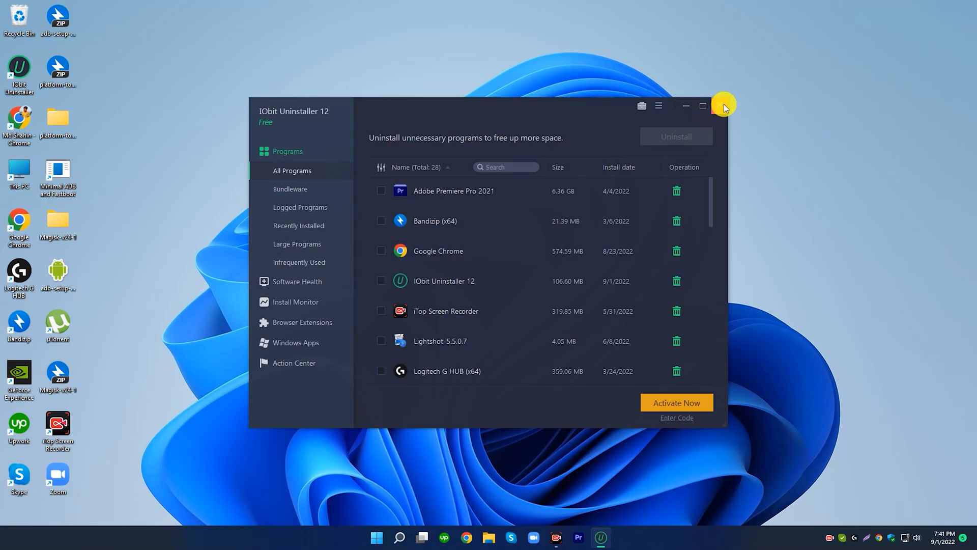
pyautogui.click(723, 105)
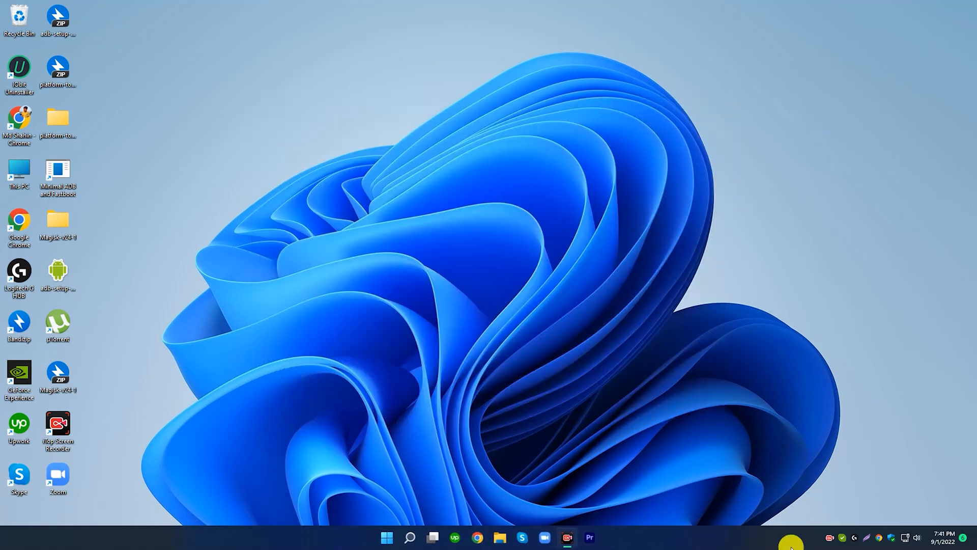